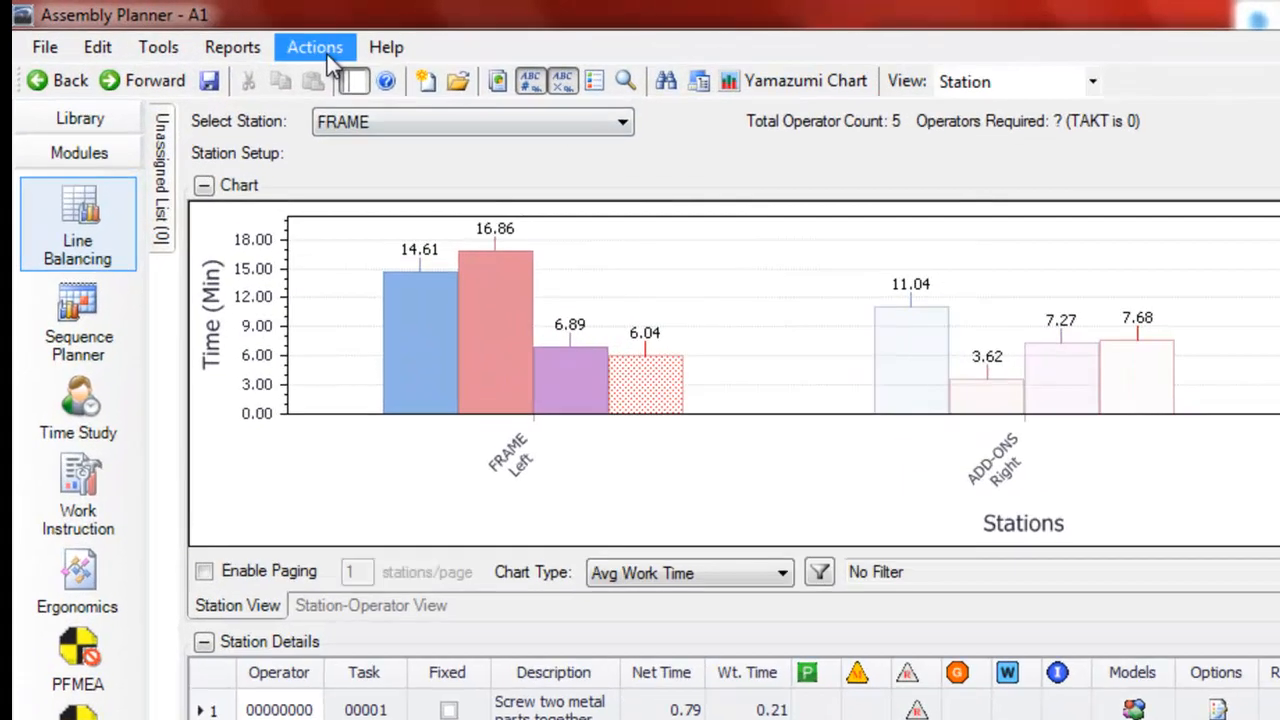
# Open the auto-balance settings from Actions and try Minimize Cycle Time, then Minimize Number of Operators
pyautogui.click(314, 48)
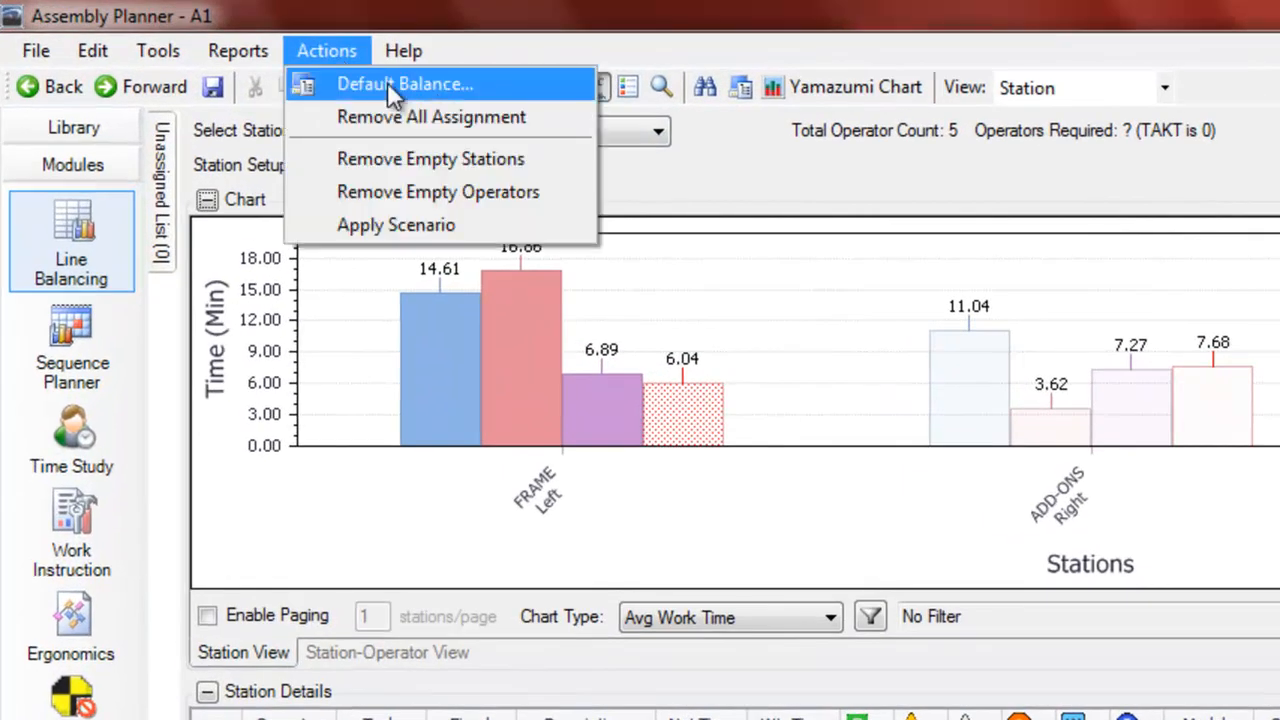
pyautogui.click(404, 84)
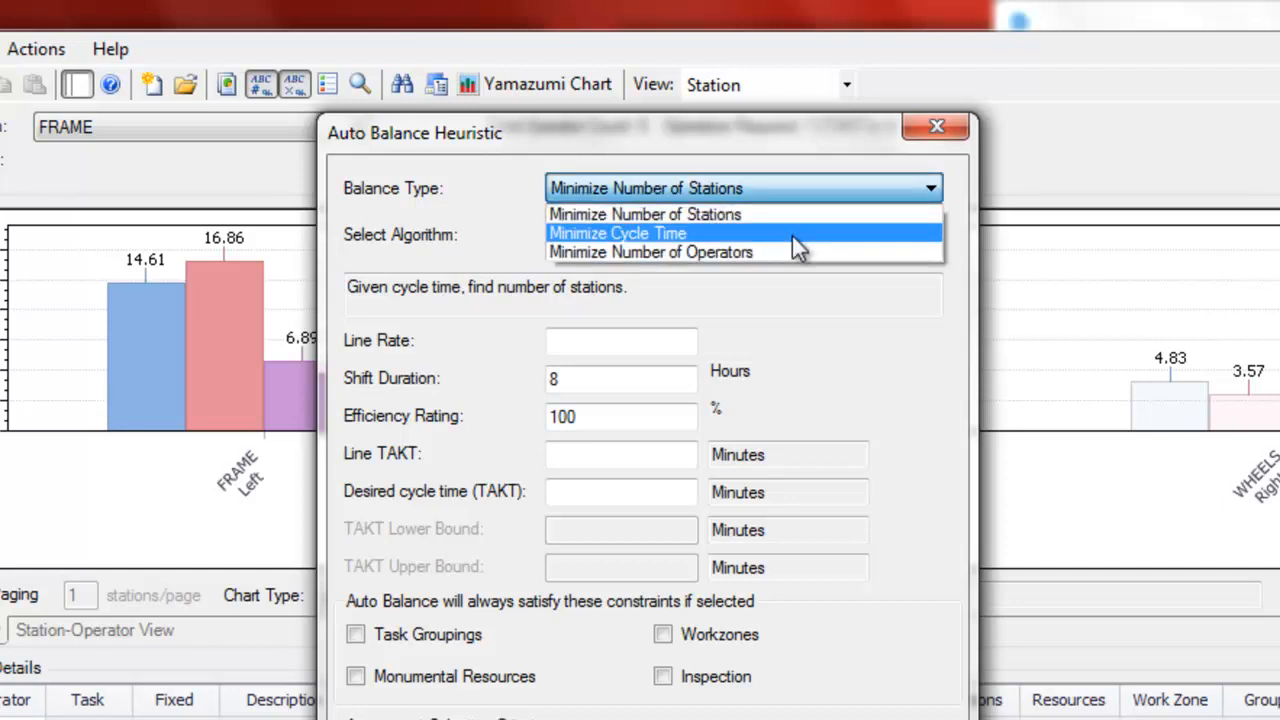
pyautogui.click(616, 232)
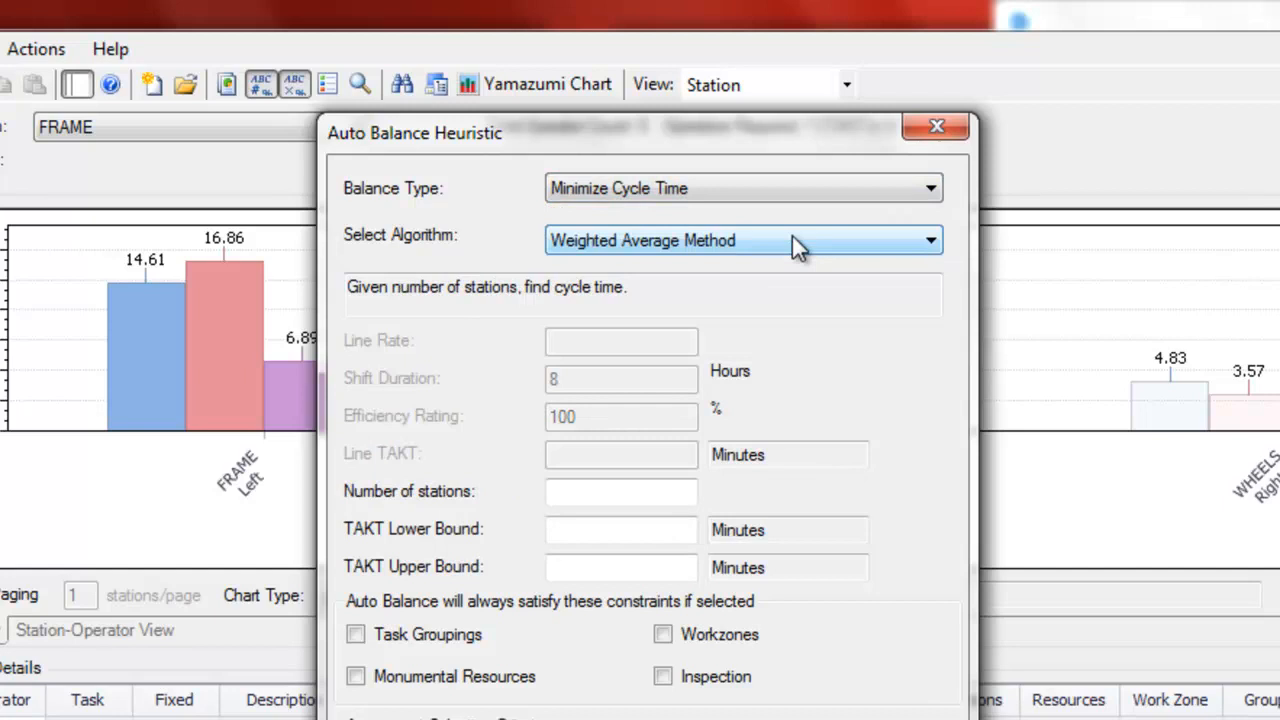
pyautogui.moveTo(776, 256)
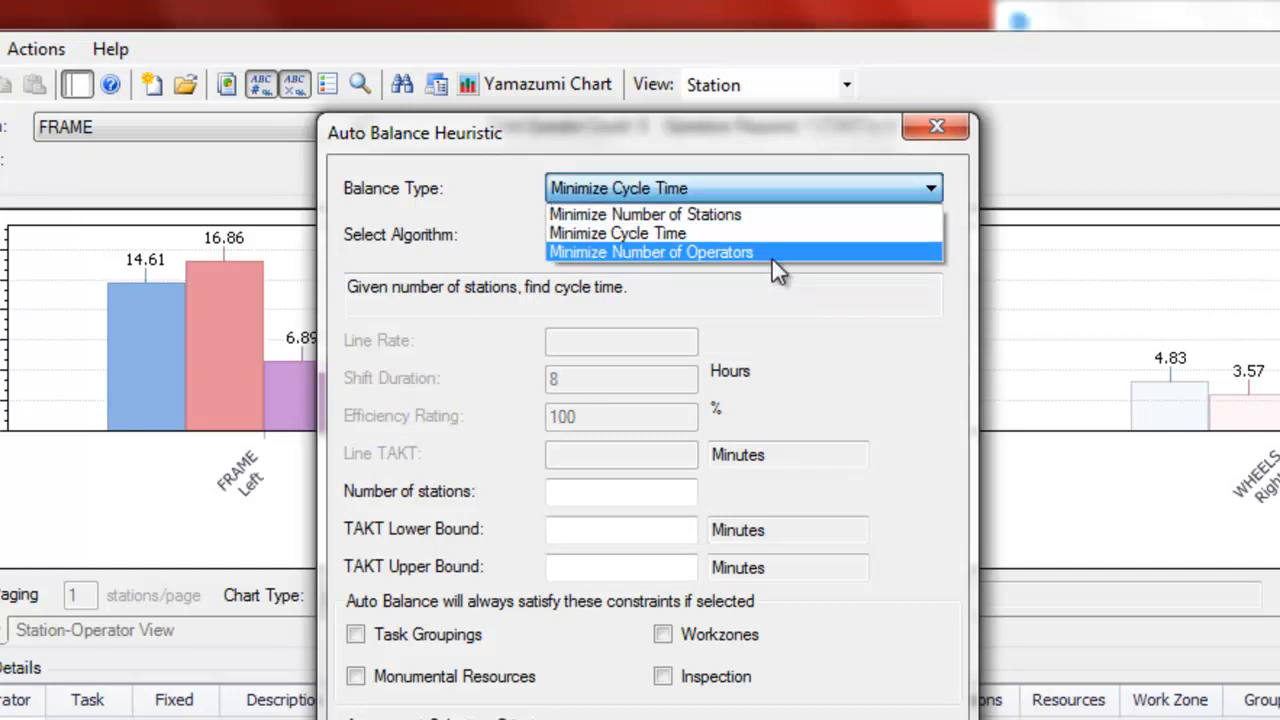
pyautogui.click(652, 252)
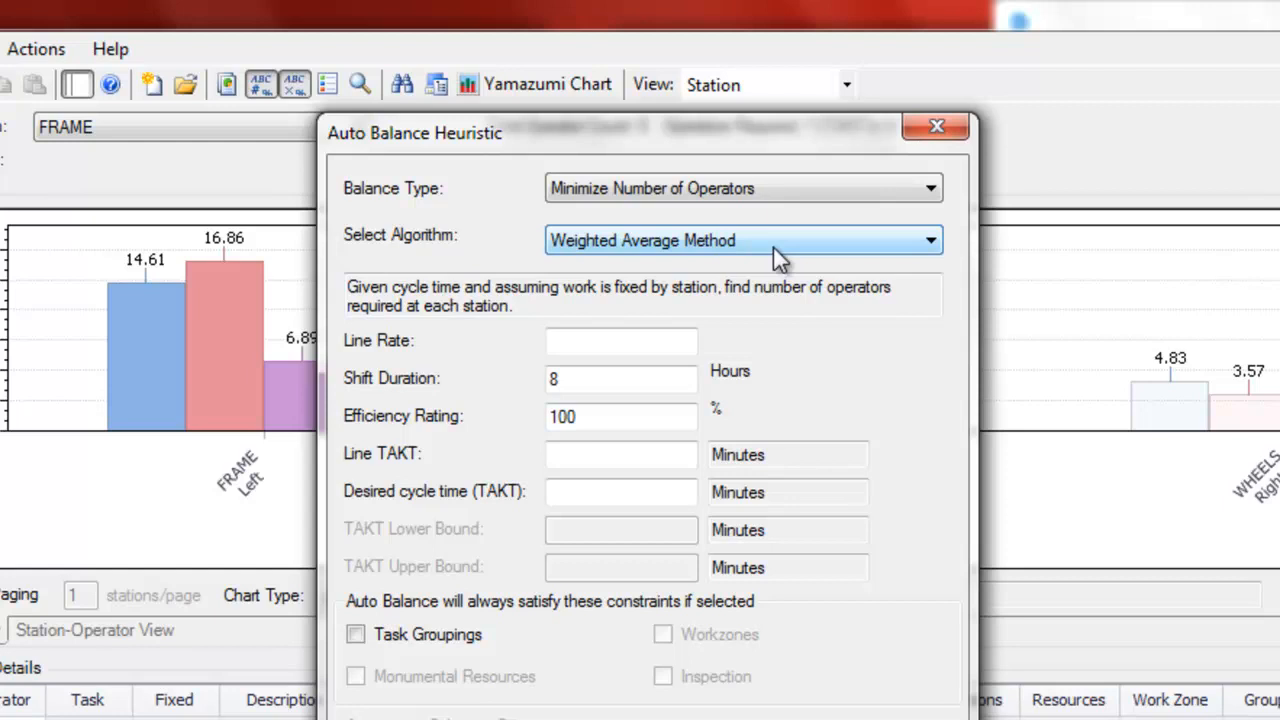
pyautogui.moveTo(776, 244)
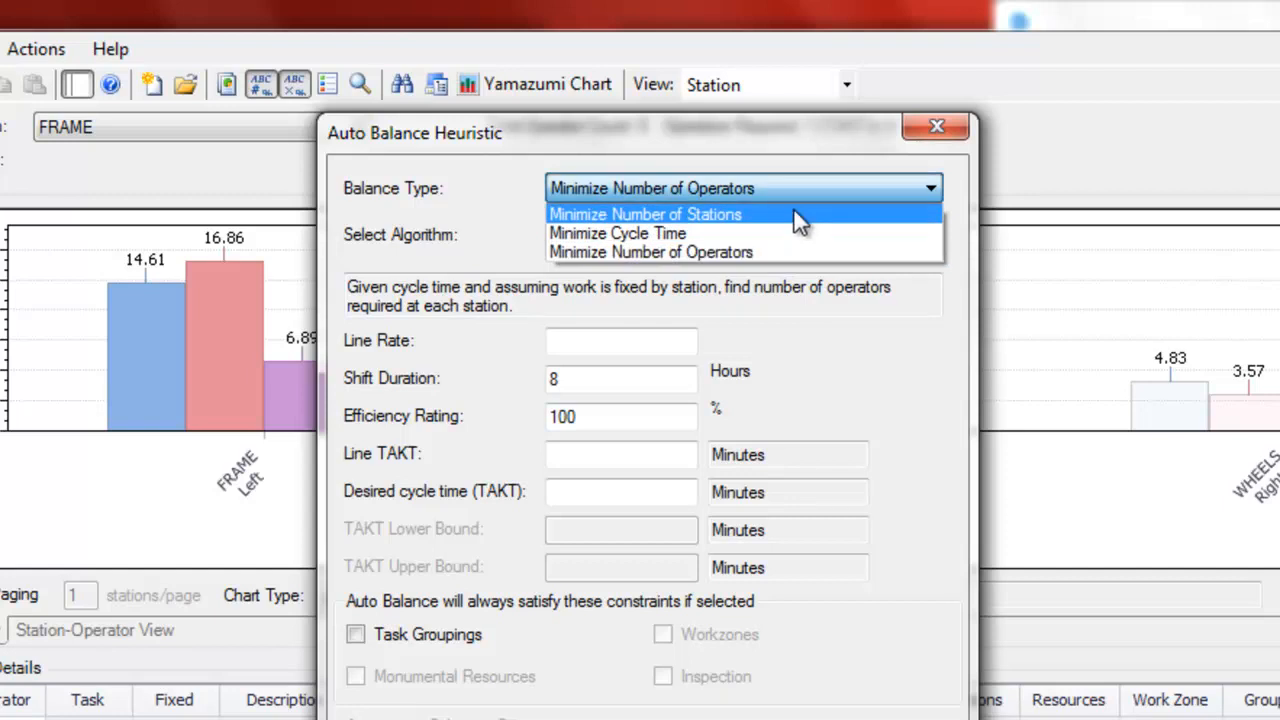
# Choose Minimize Number of Stations with the Weighted Average Method algorithm
pyautogui.click(648, 212)
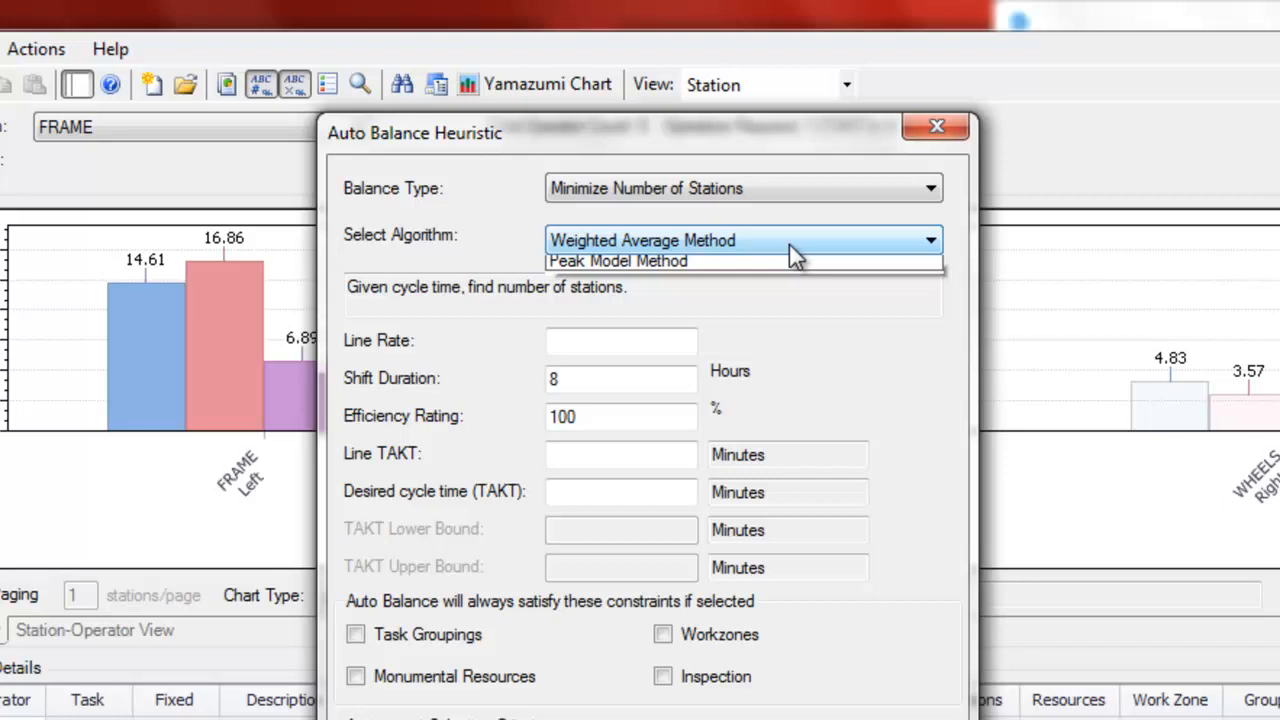
pyautogui.click(618, 260)
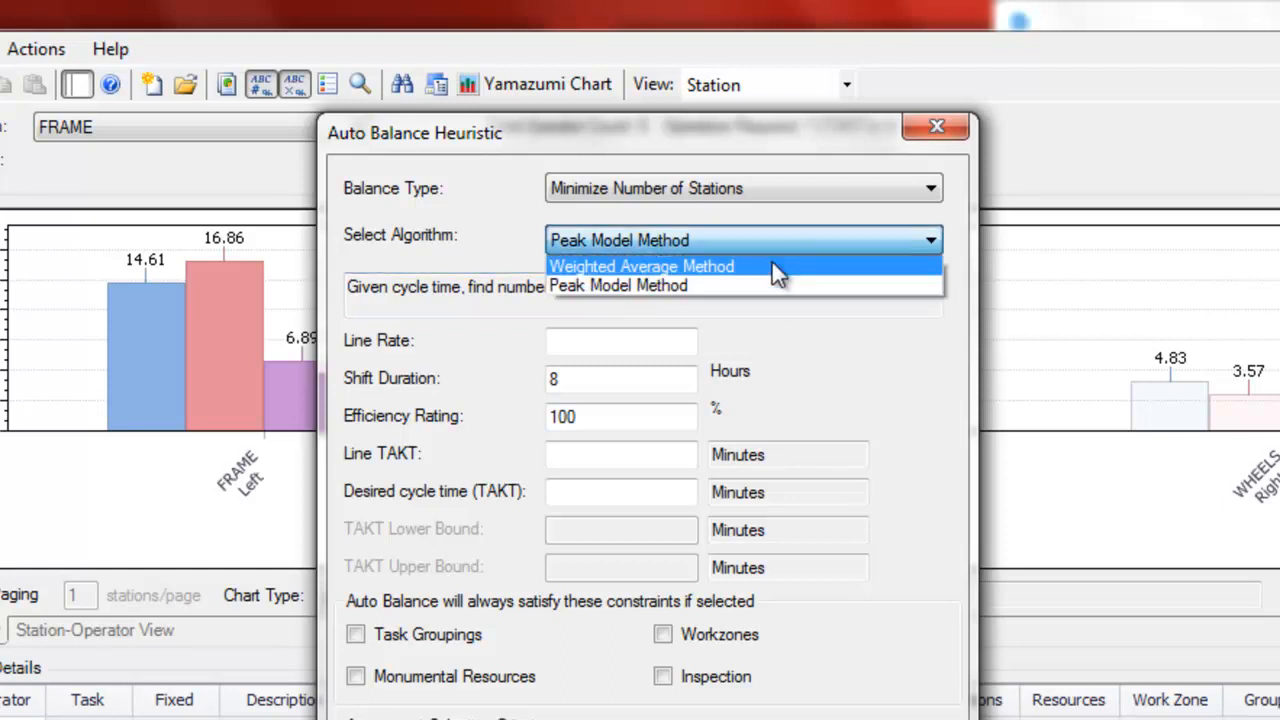
pyautogui.click(640, 264)
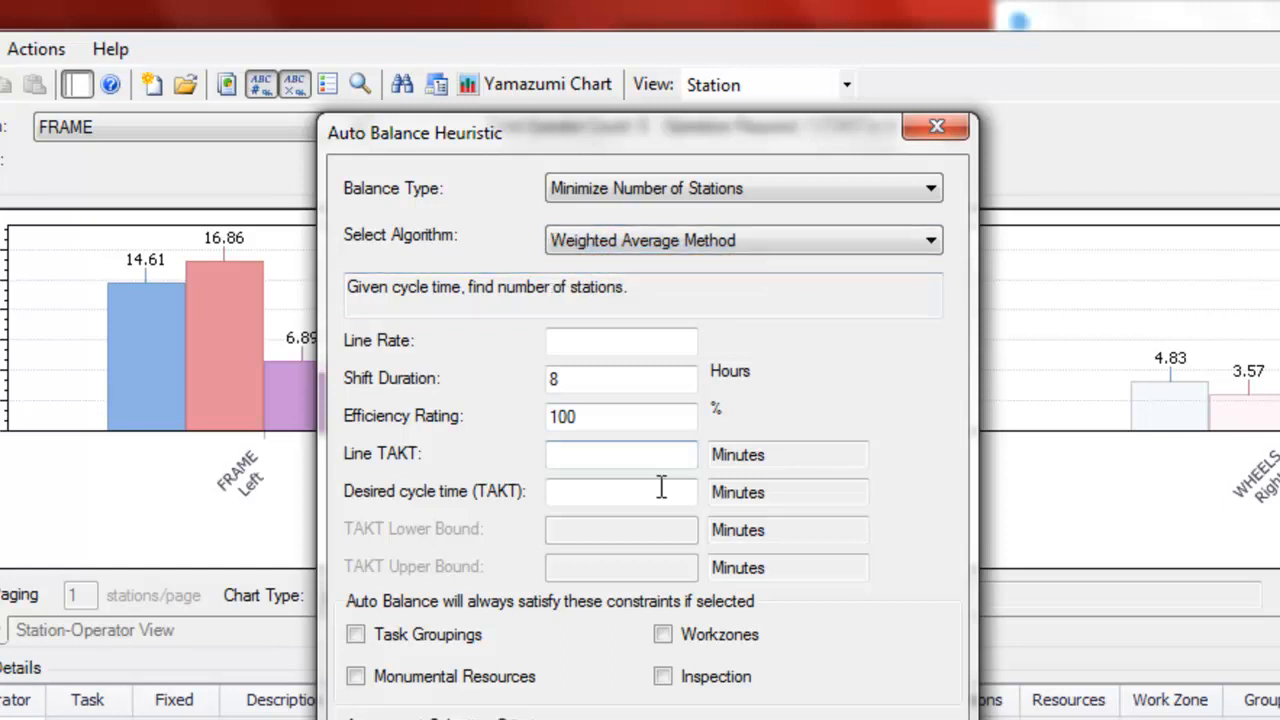
# Enter line rate 100, shift duration 7.5 hours and efficiency 85%, recalculating TAKT 4.5 and cycle time 3.82
pyautogui.click(620, 492)
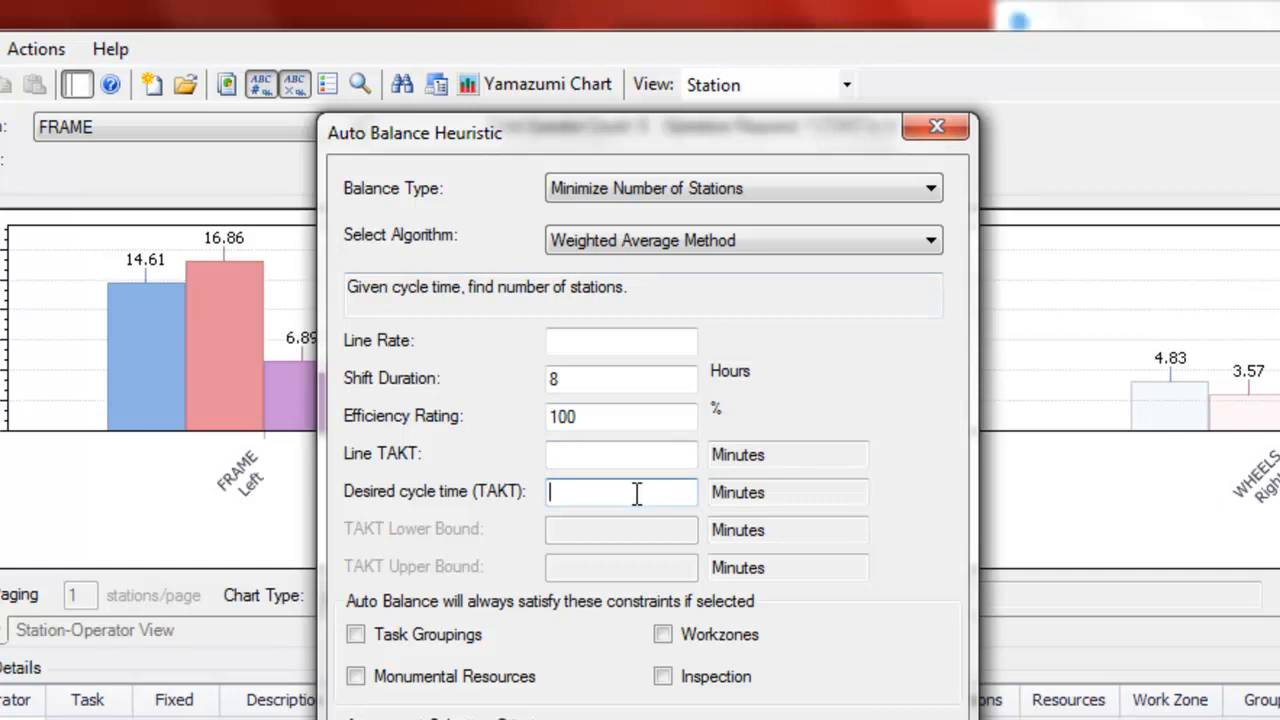
pyautogui.write('12')
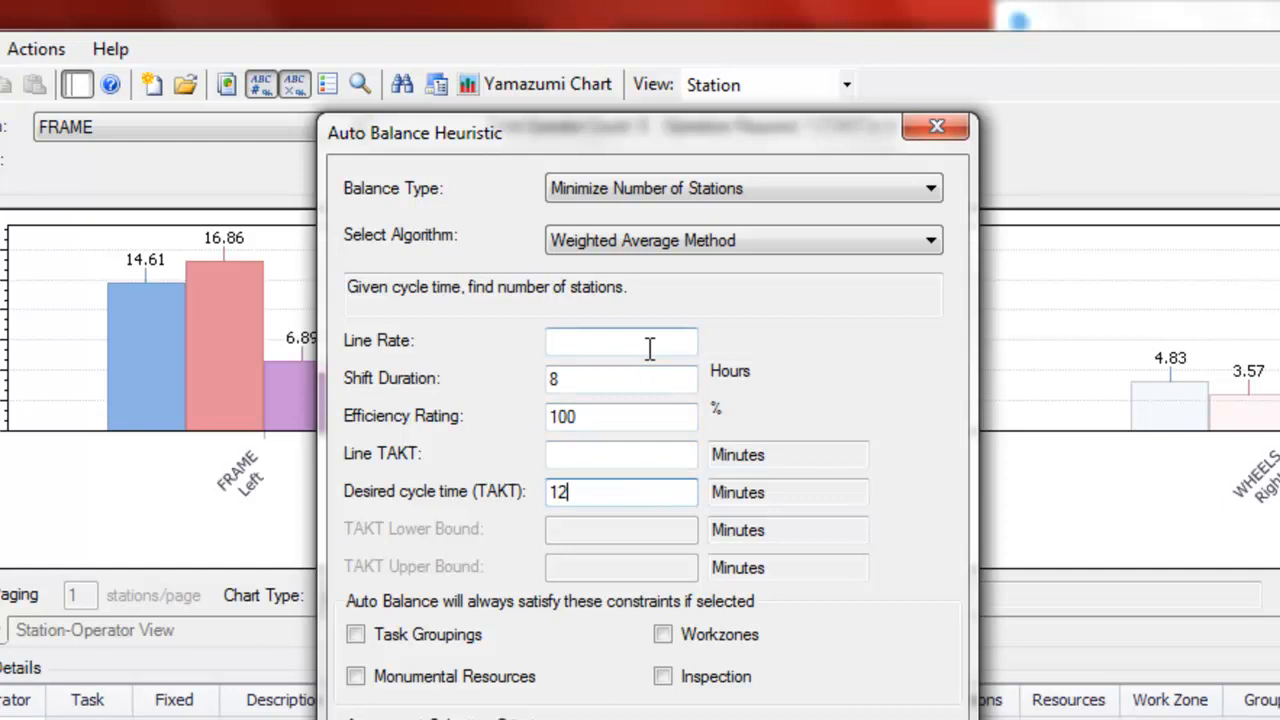
pyautogui.click(620, 340)
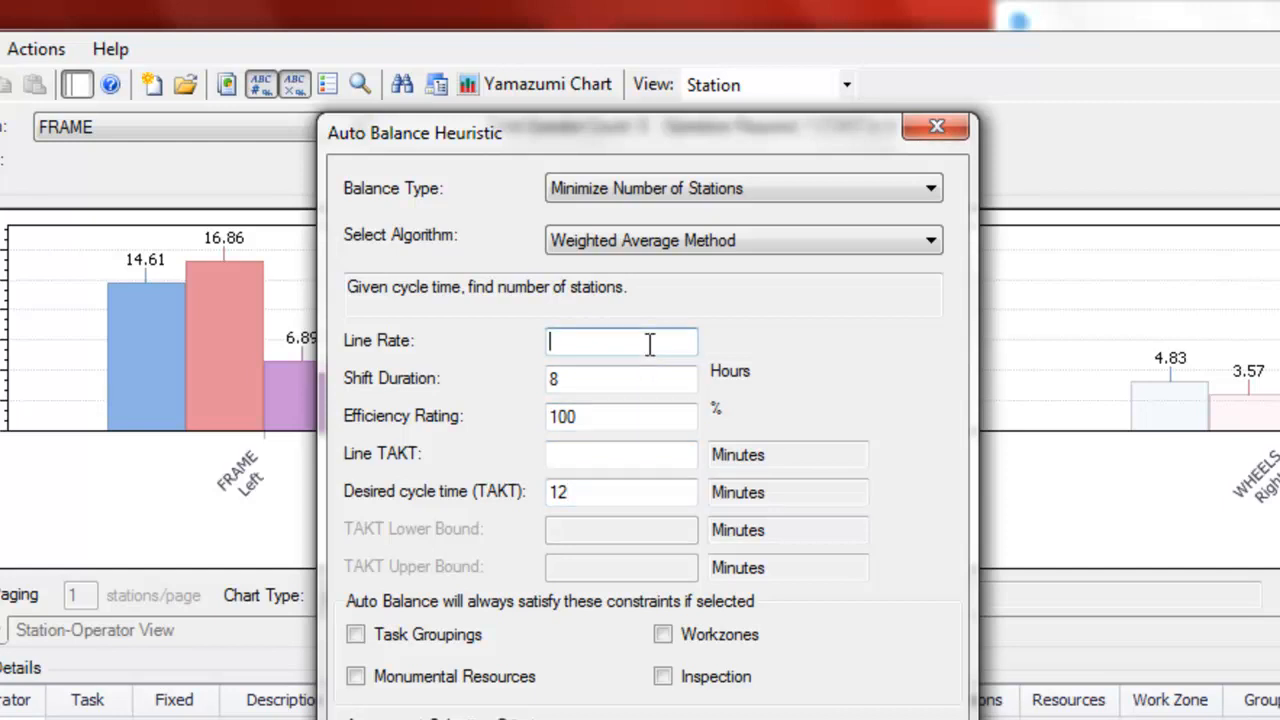
pyautogui.write('100')
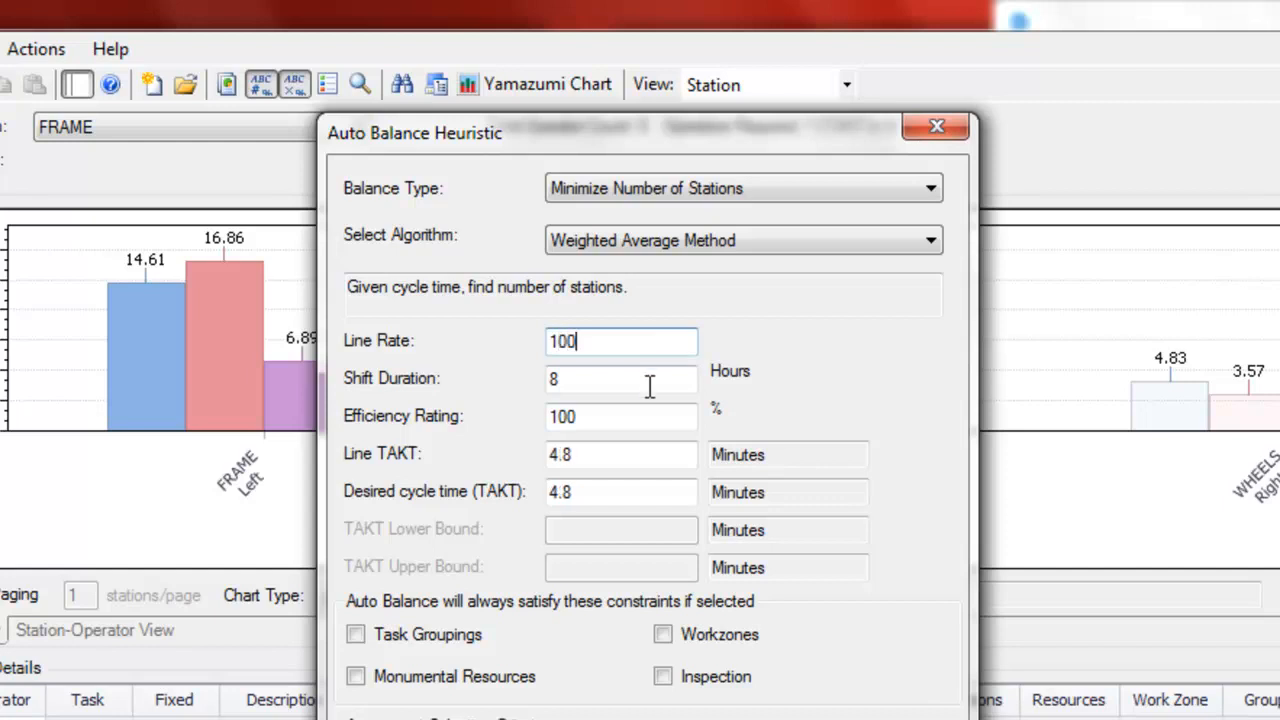
pyautogui.write('7.5')
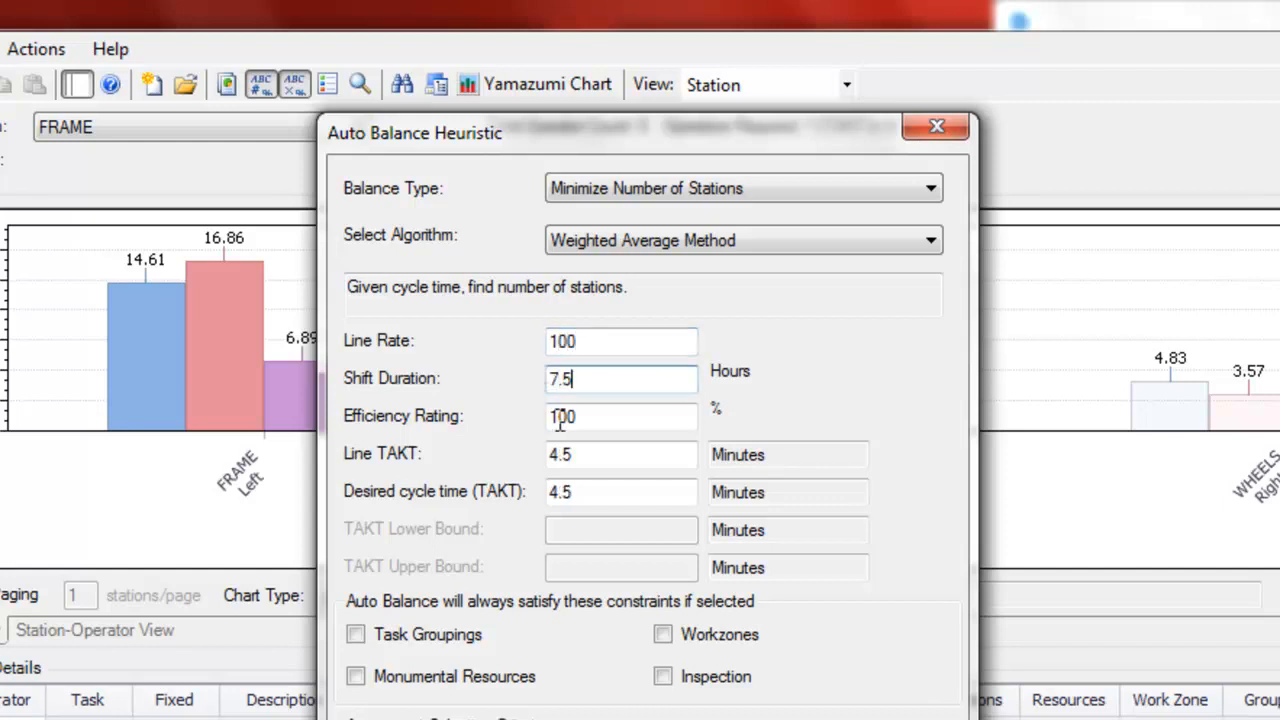
pyautogui.write('85')
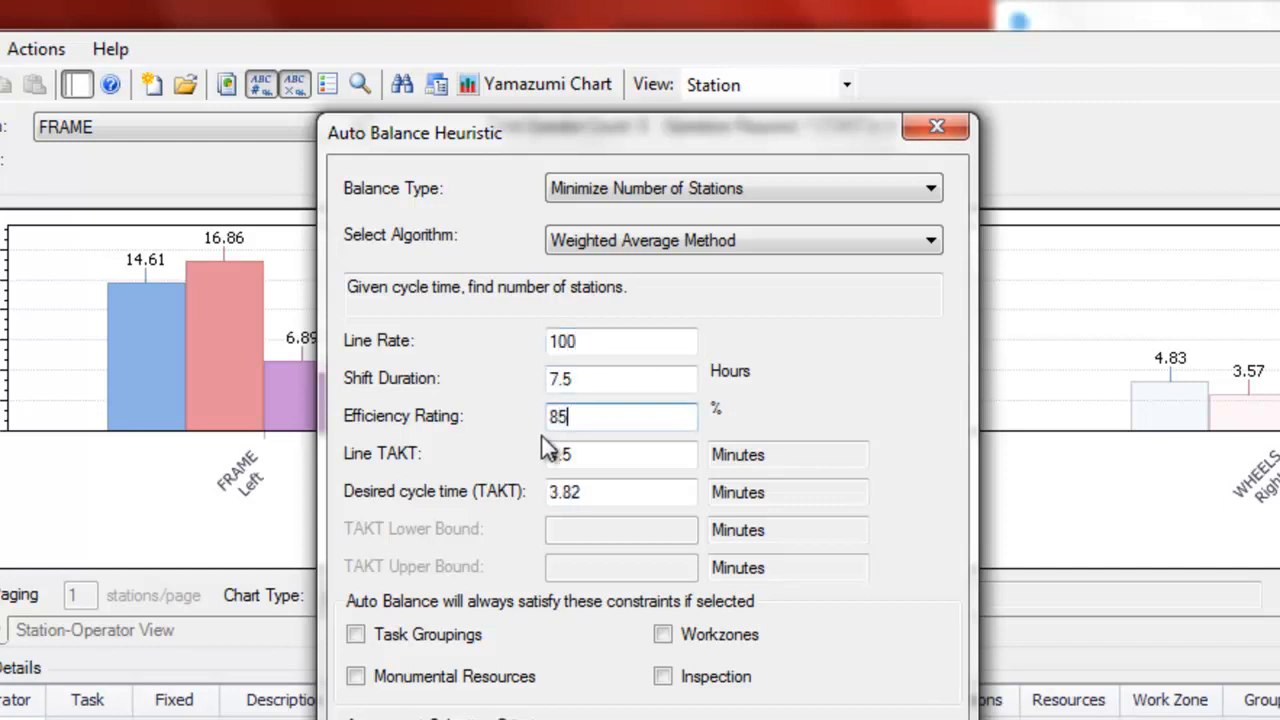
pyautogui.click(640, 492)
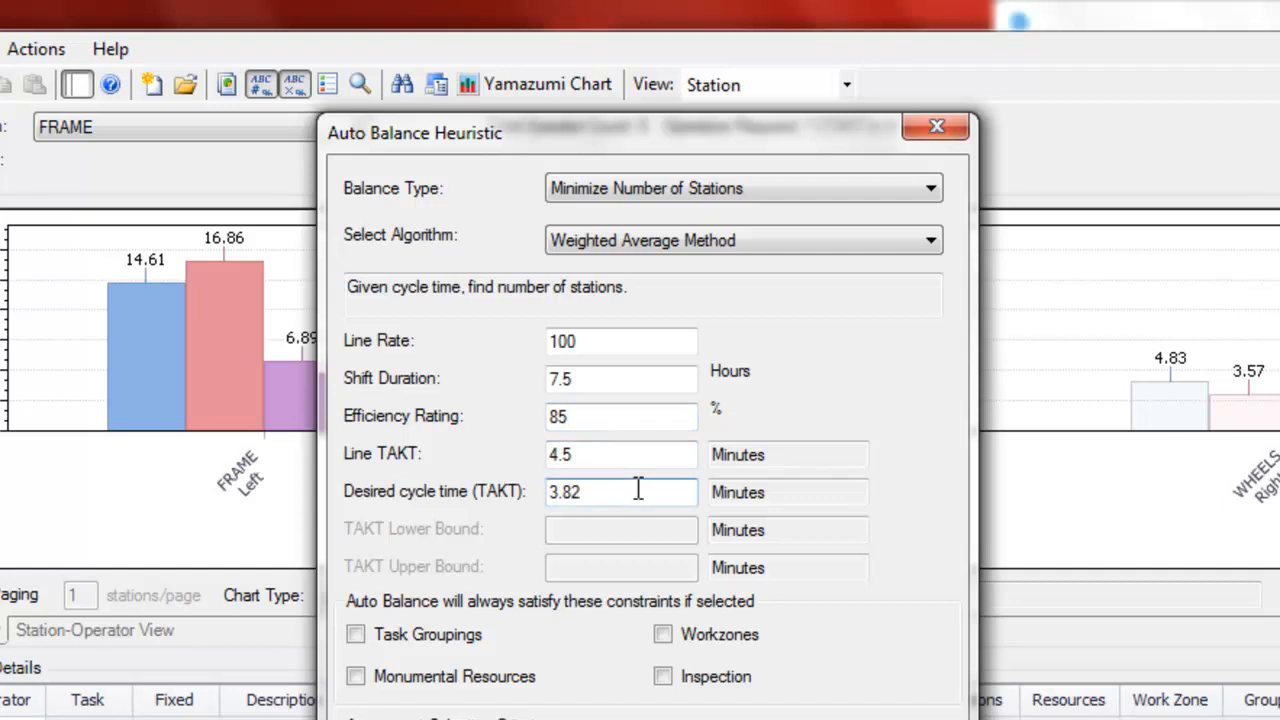
pyautogui.click(620, 492)
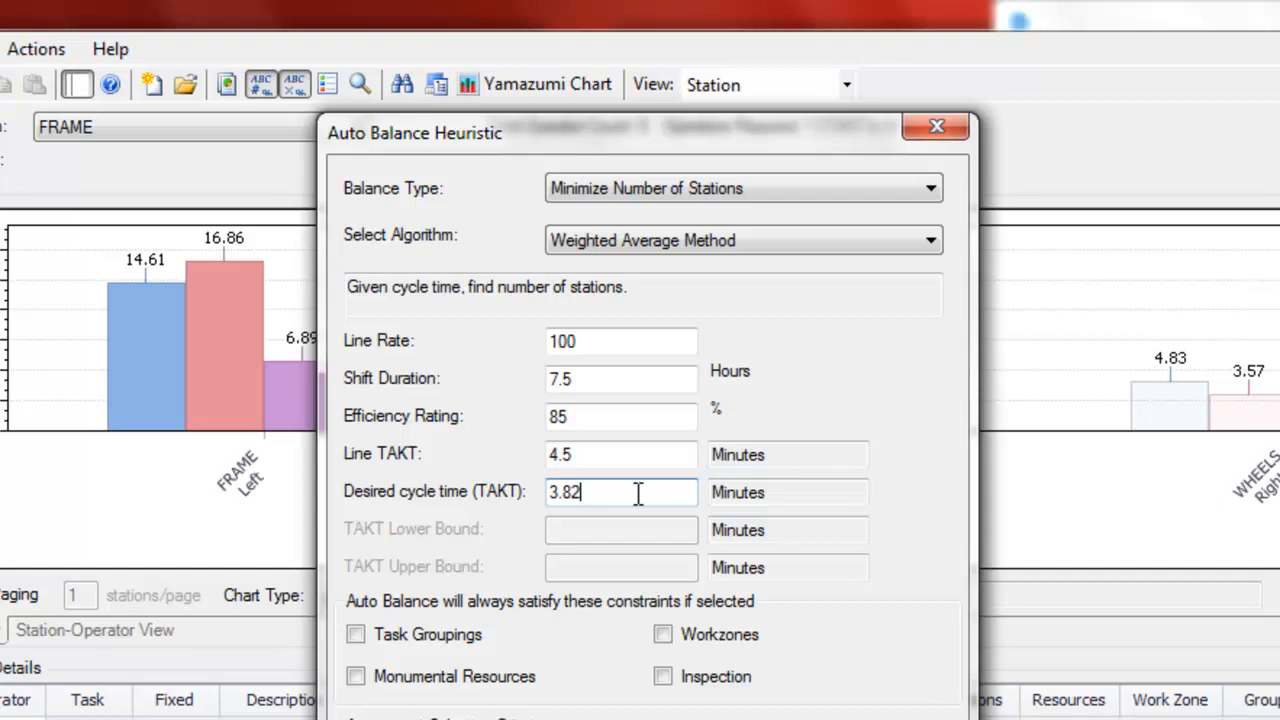
pyautogui.moveTo(518, 624)
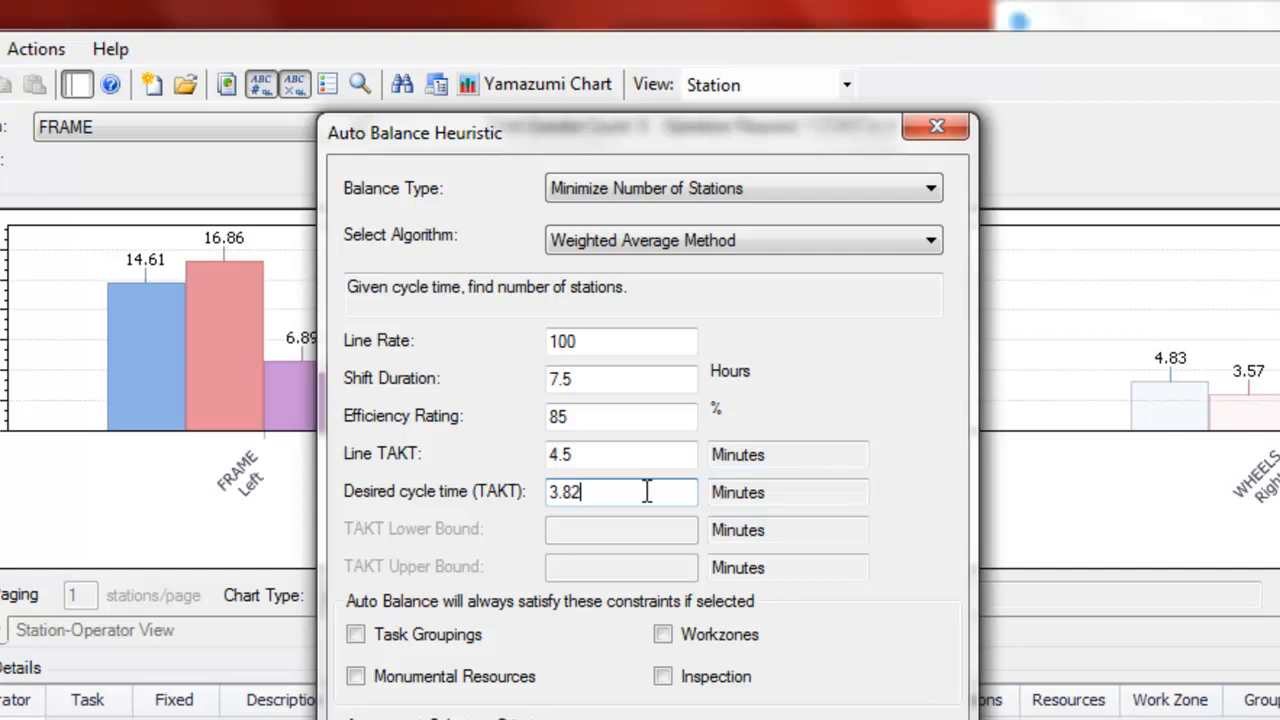
pyautogui.moveTo(436, 638)
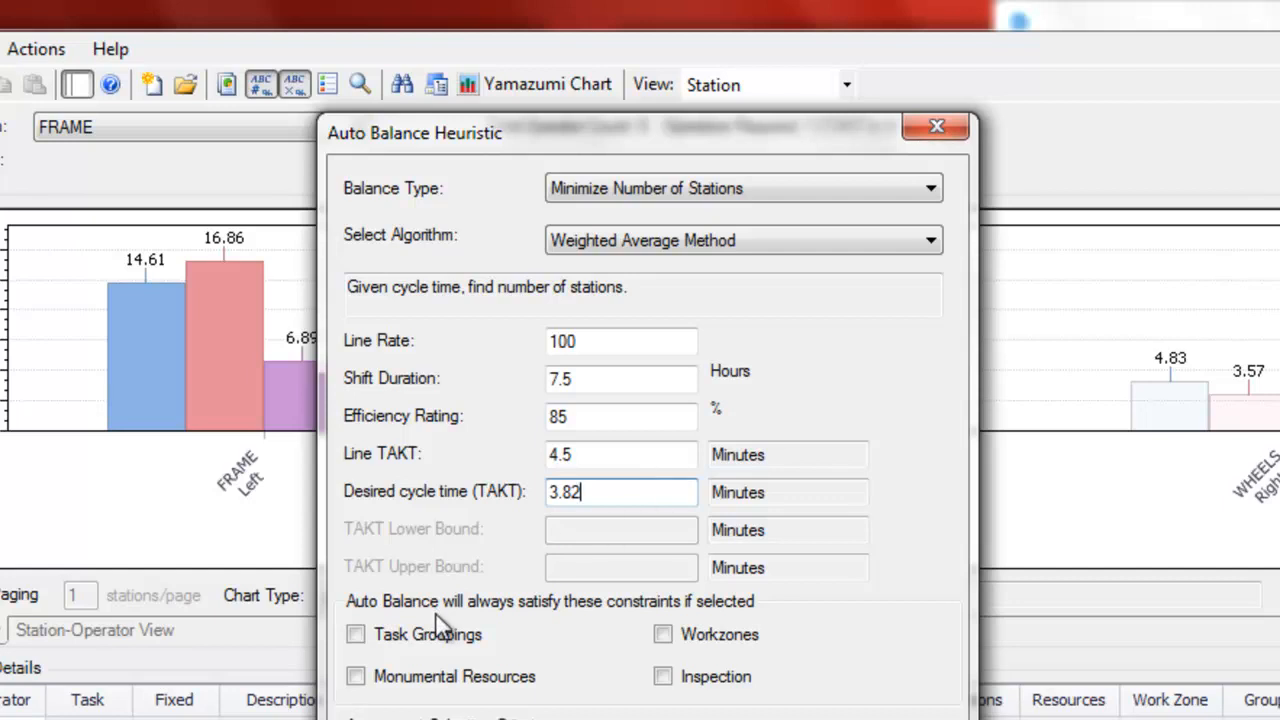
pyautogui.moveTo(596, 564)
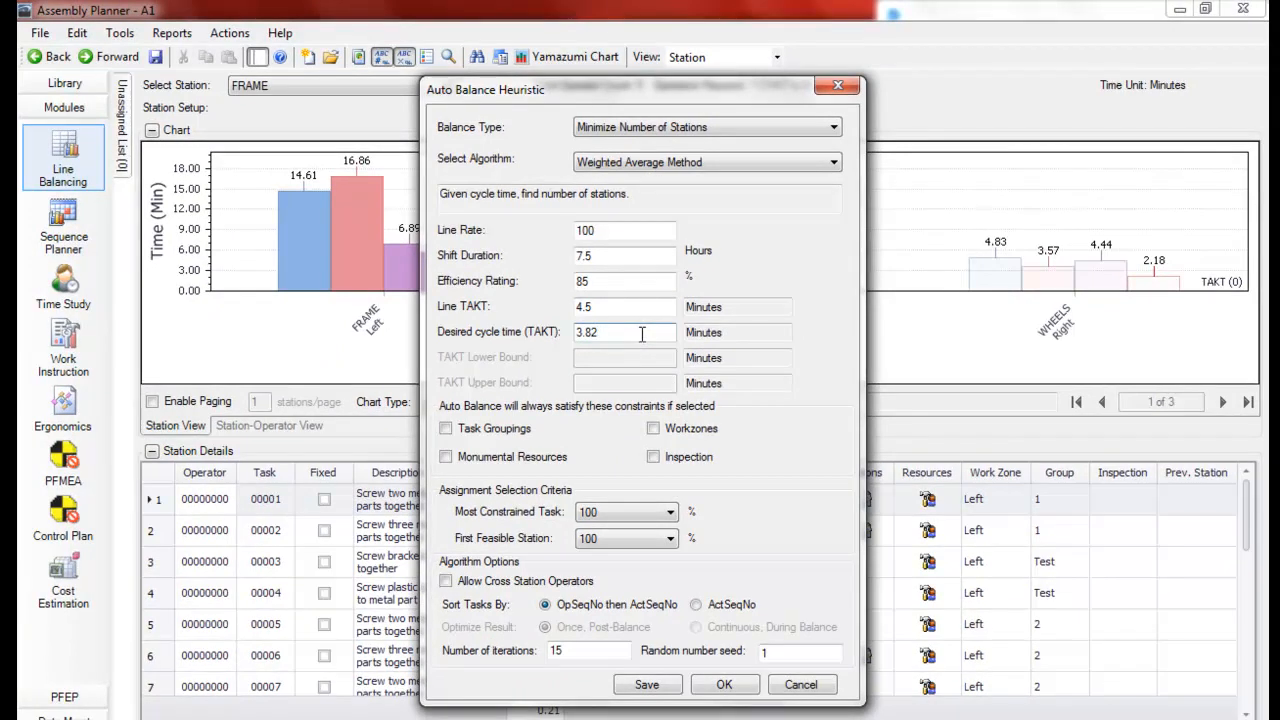
pyautogui.moveTo(748, 656)
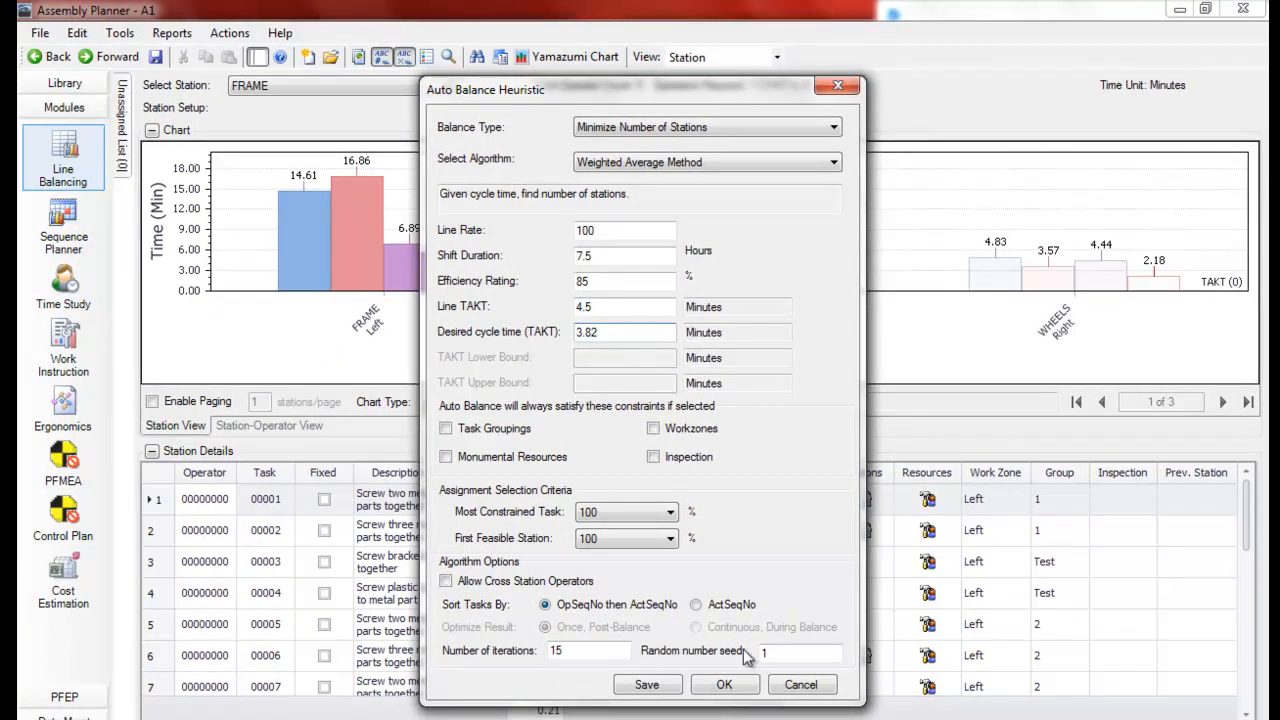
# Run the auto balance and confirm clearing unlocked task assignments, giving six stations and seven operators
pyautogui.click(724, 684)
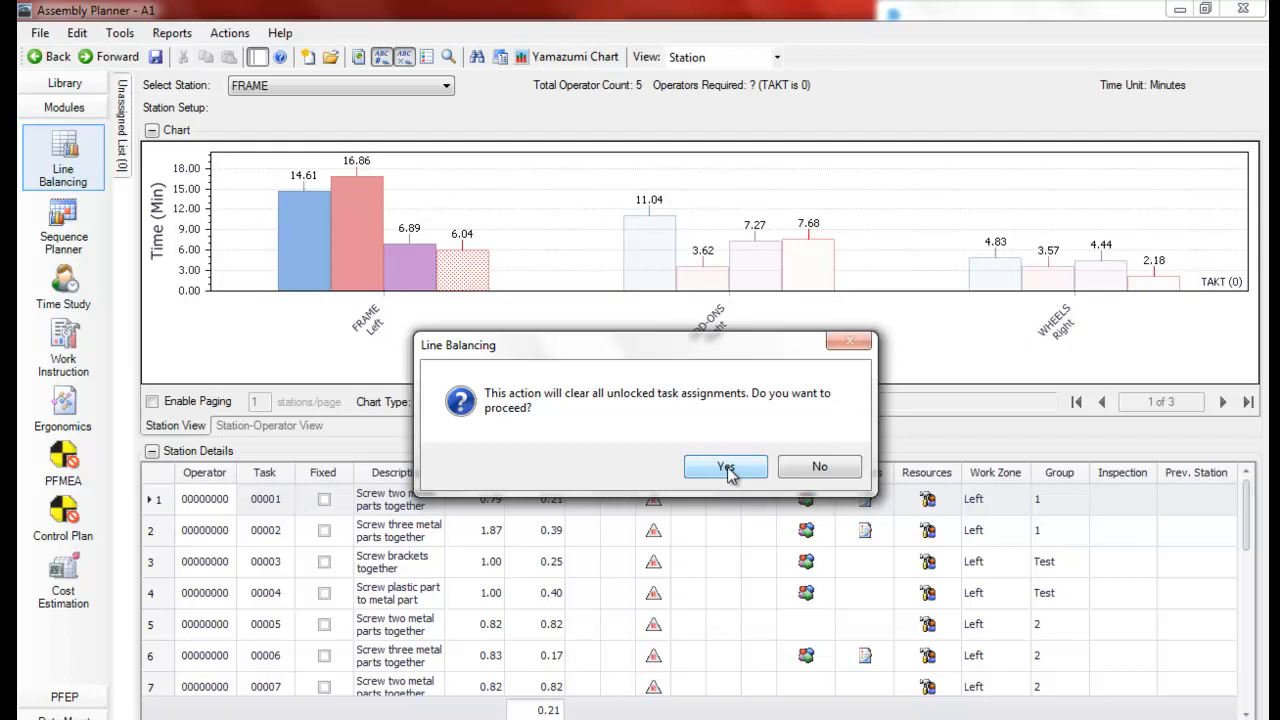
pyautogui.click(724, 466)
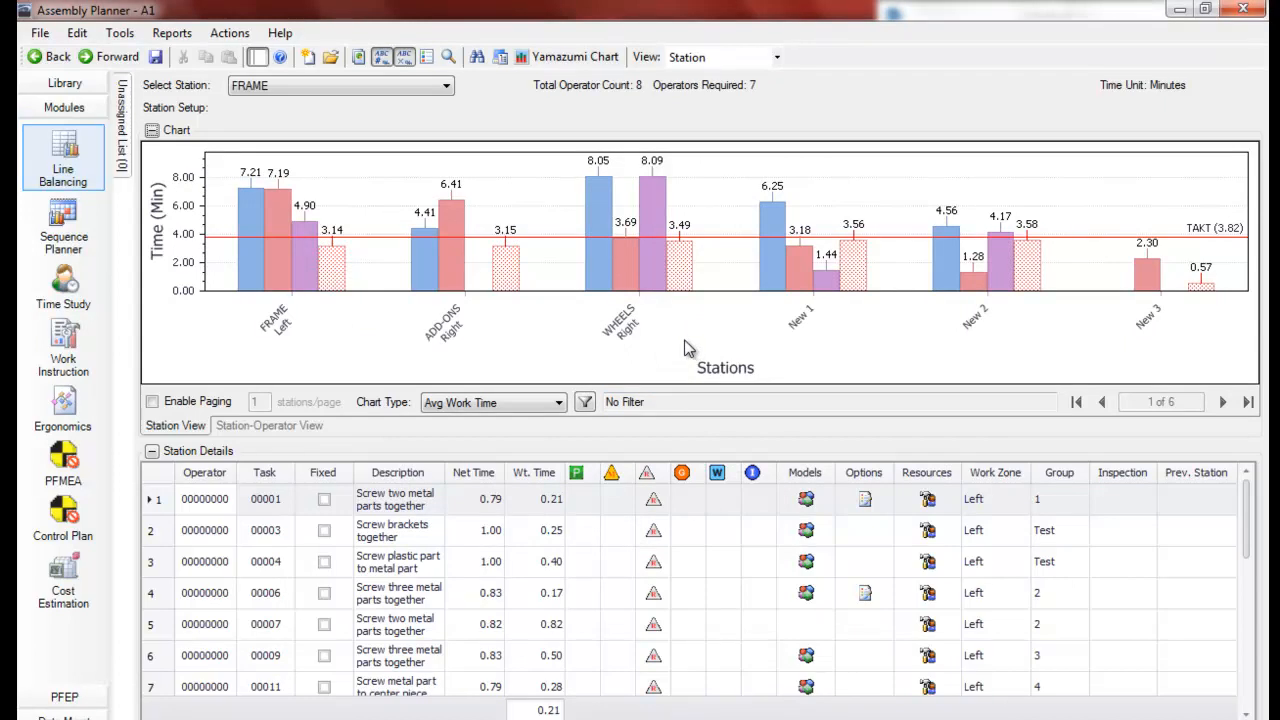
pyautogui.moveTo(1232, 312)
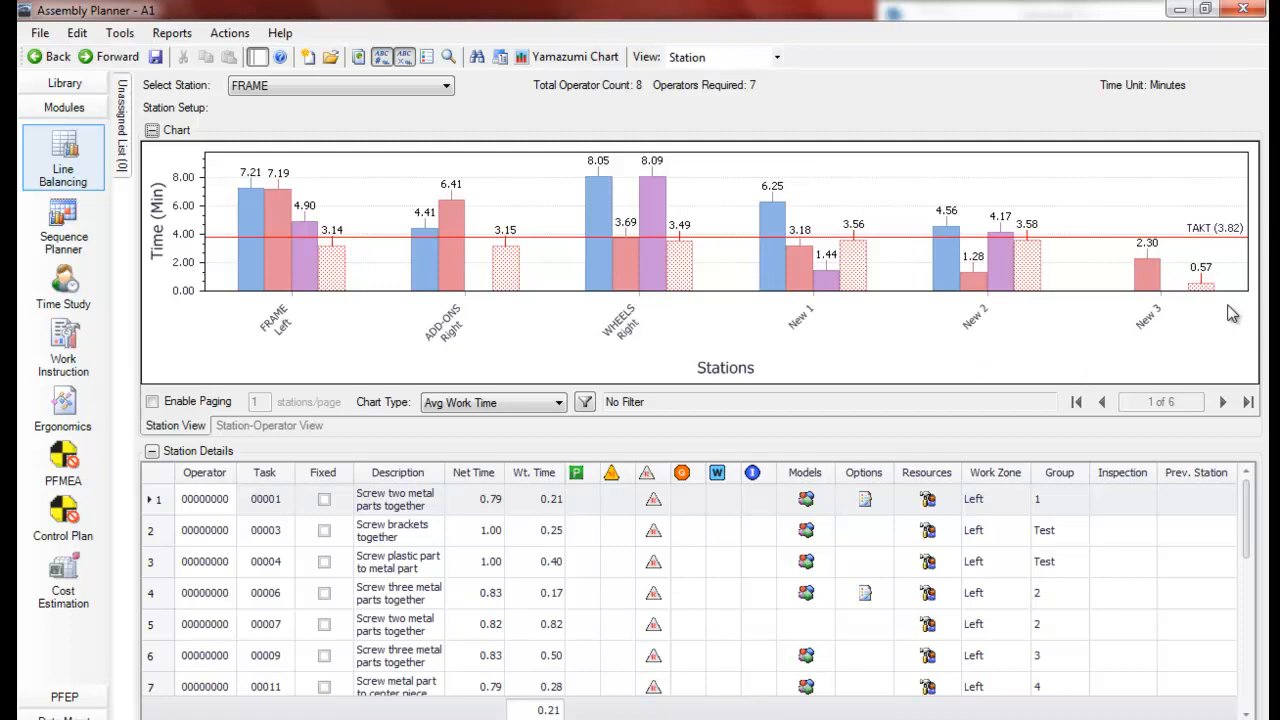
pyautogui.moveTo(868, 312)
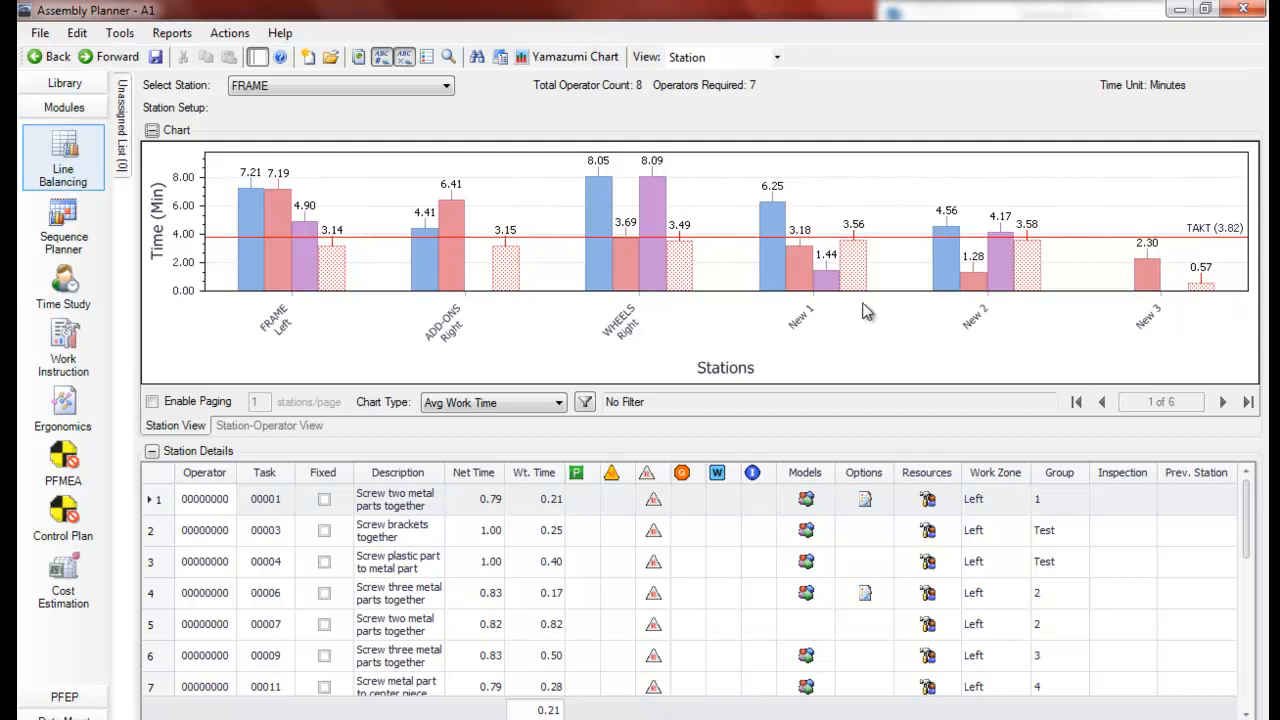
pyautogui.moveTo(432, 344)
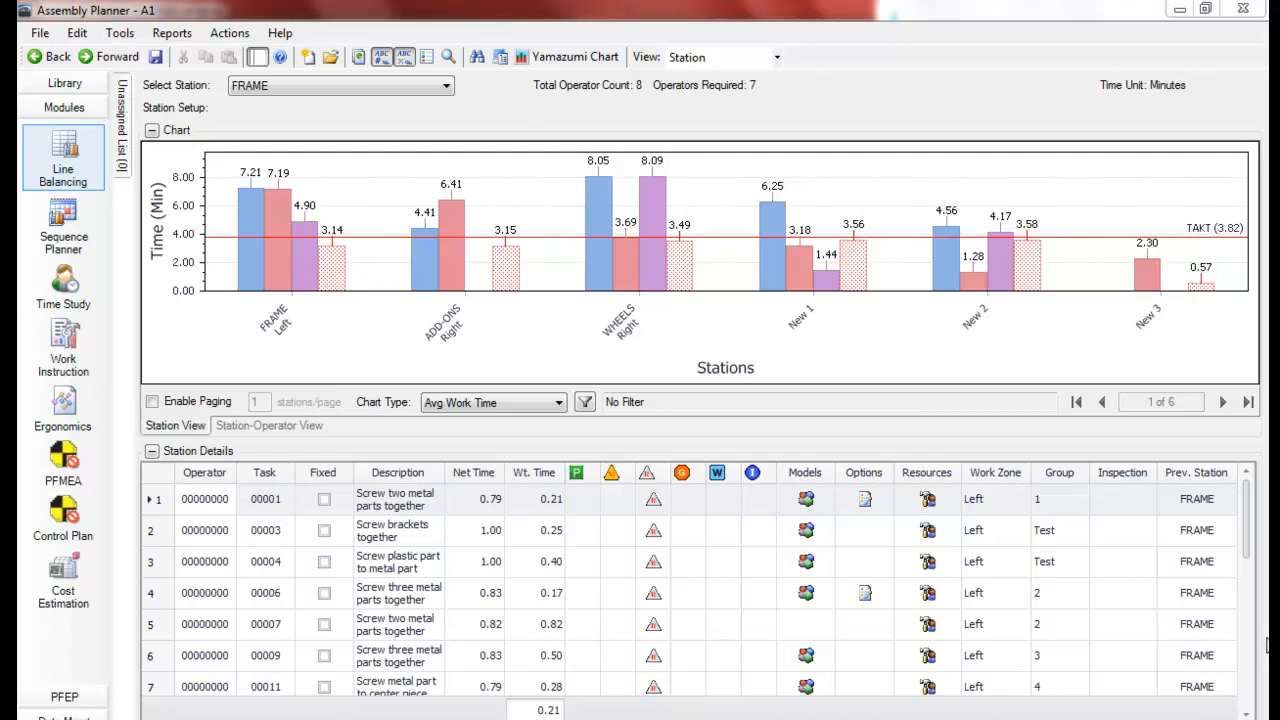
pyautogui.moveTo(1152, 328)
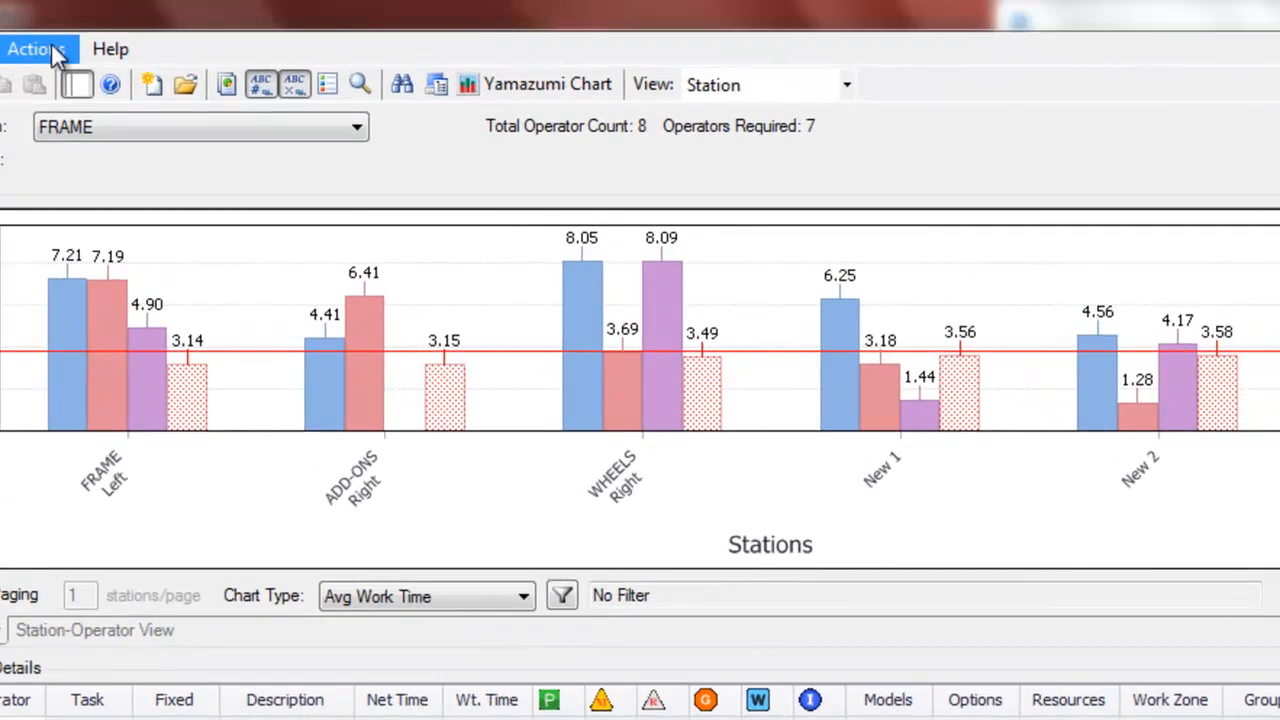
# Rebalance to Minimize Cycle Time for 5 stations with TAKT upper bound 10, yielding TAKT 3.88
pyautogui.click(48, 48)
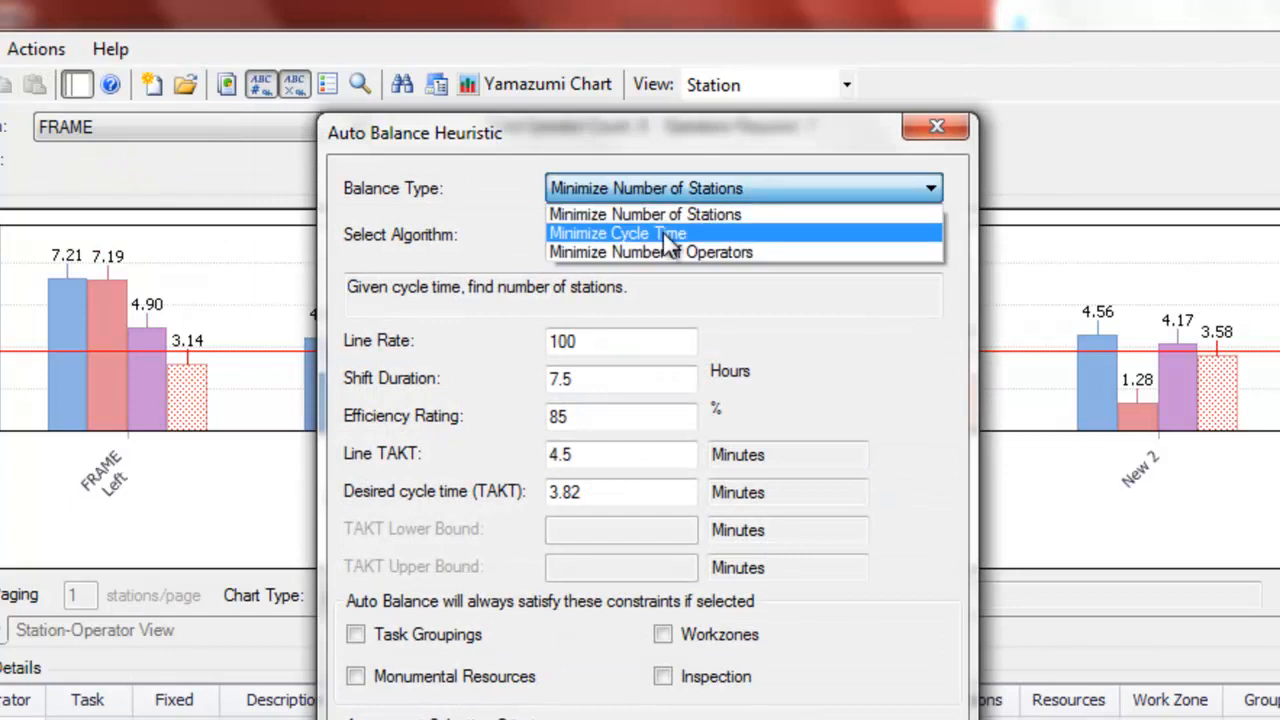
pyautogui.click(616, 232)
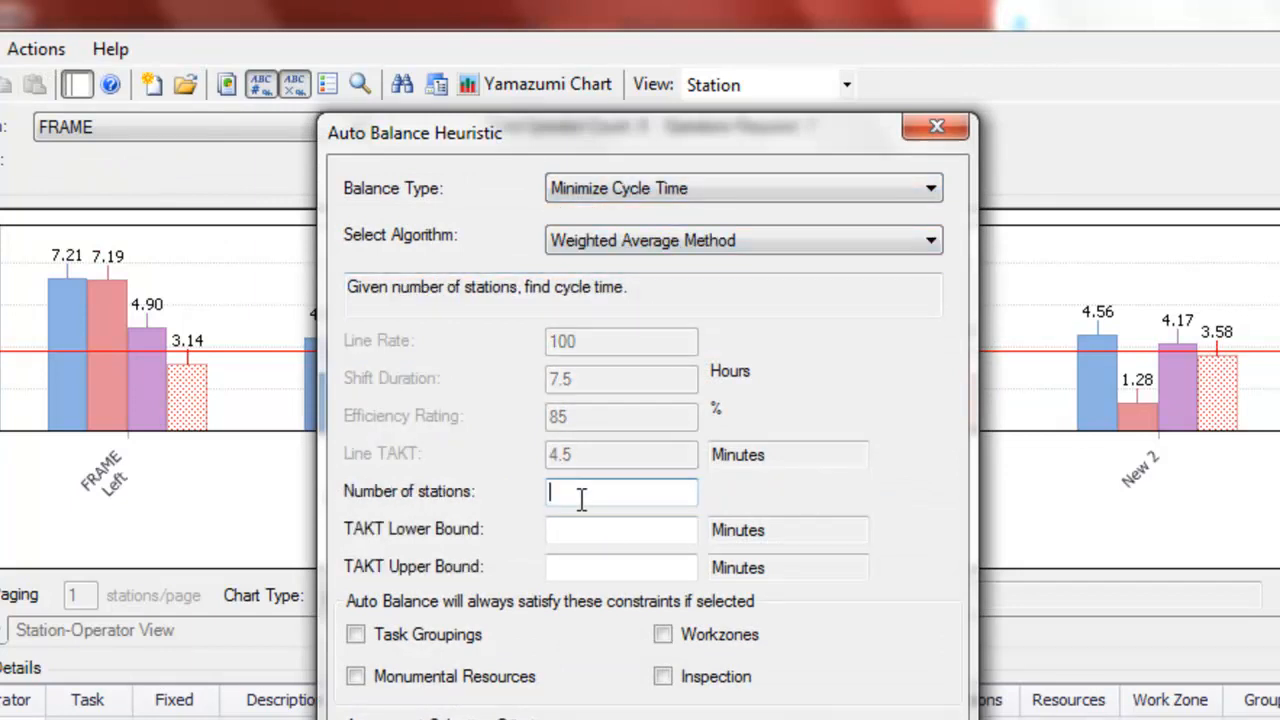
pyautogui.write('5')
pyautogui.click(620, 530)
pyautogui.write('2')
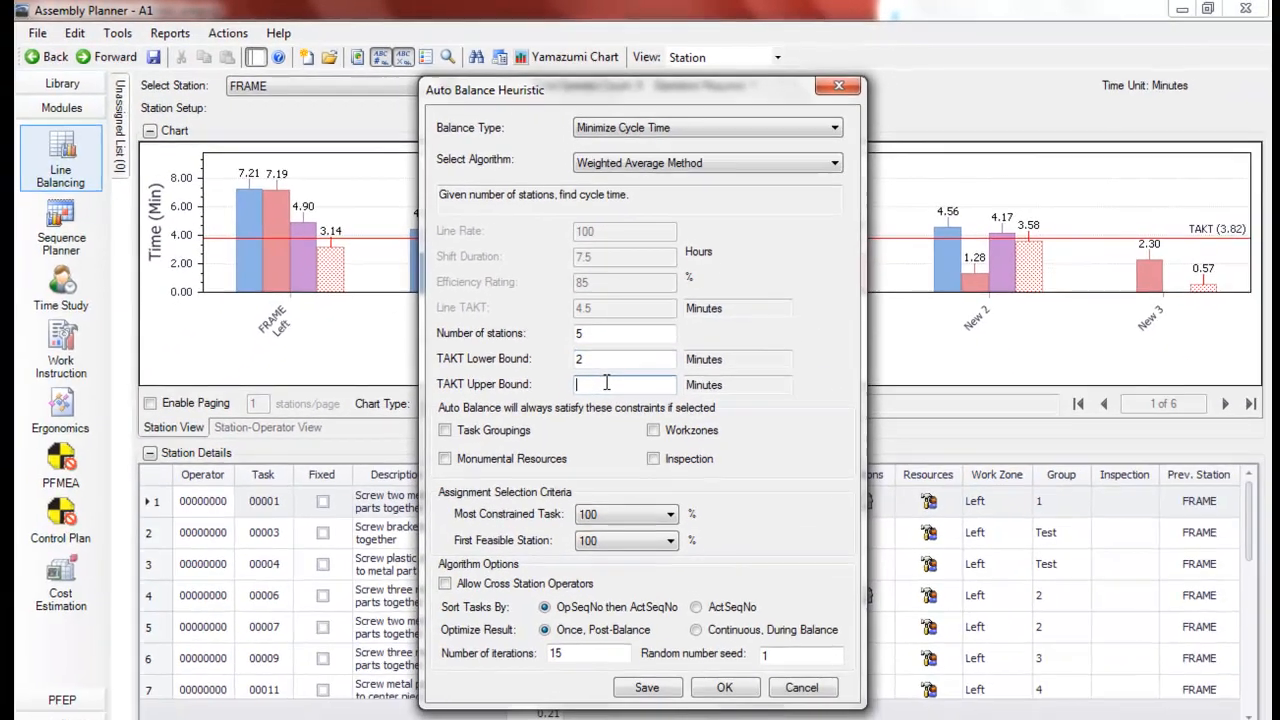
pyautogui.write('10')
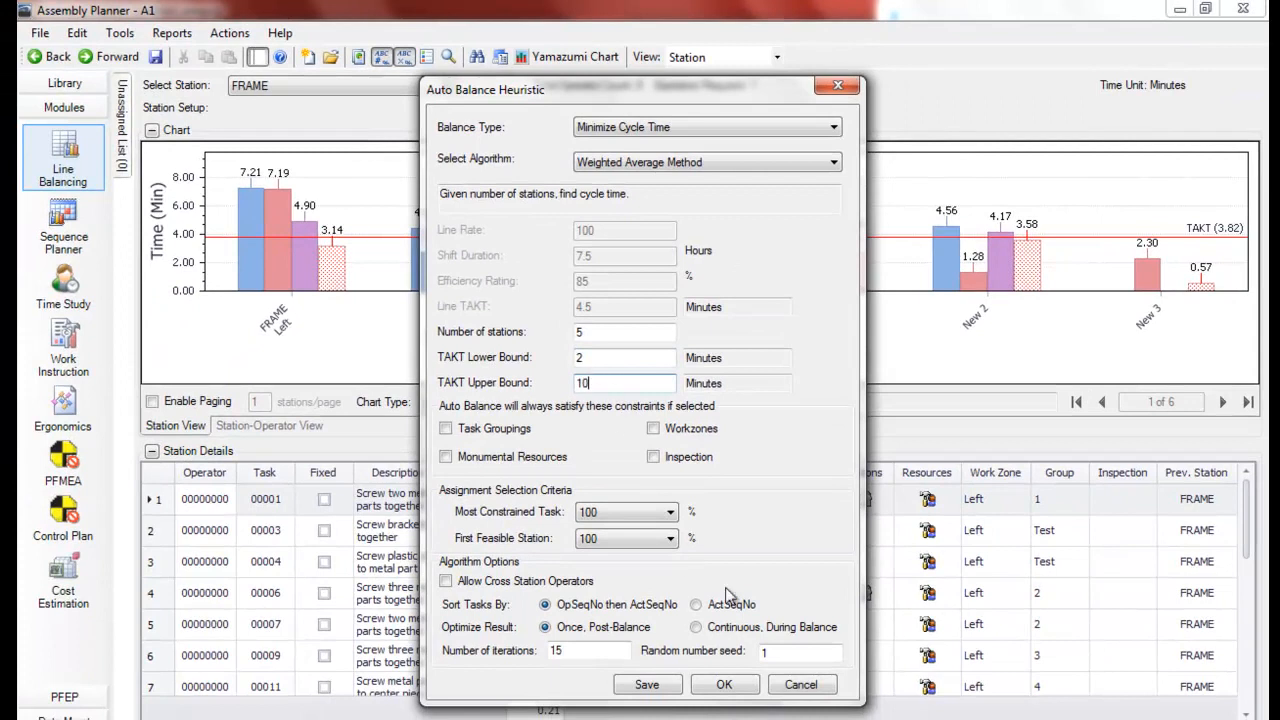
pyautogui.click(724, 684)
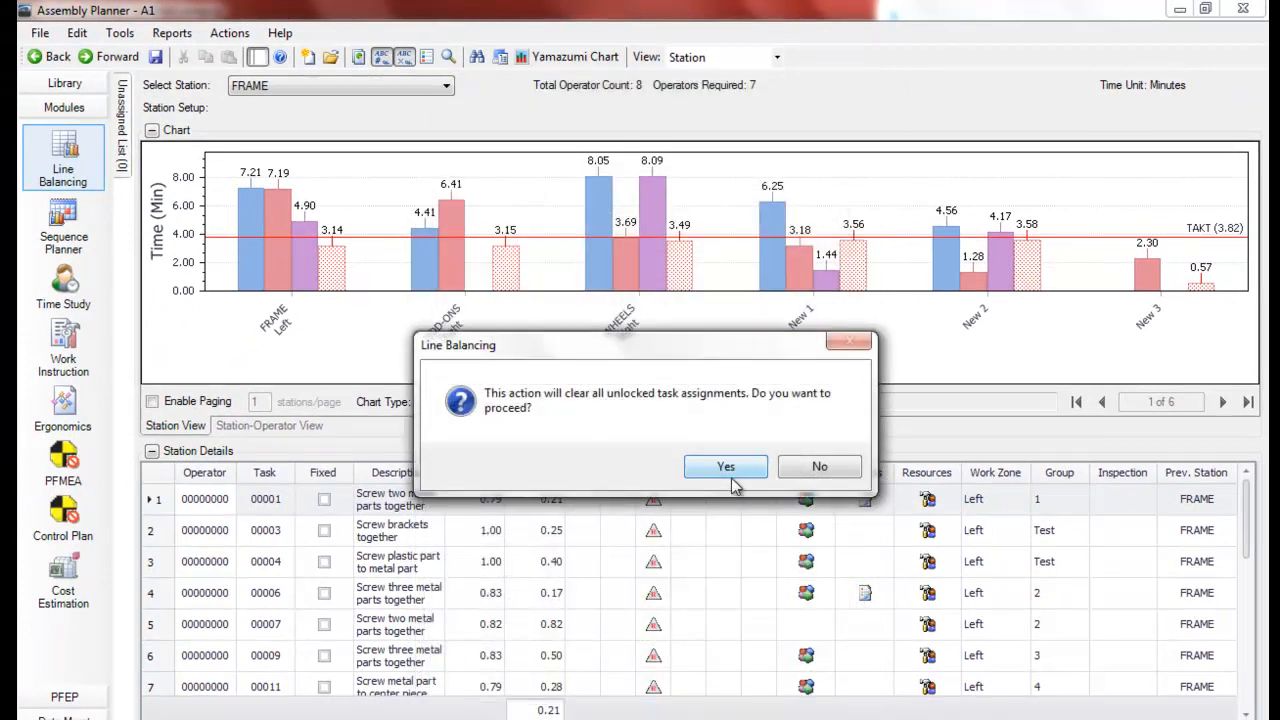
pyautogui.click(724, 466)
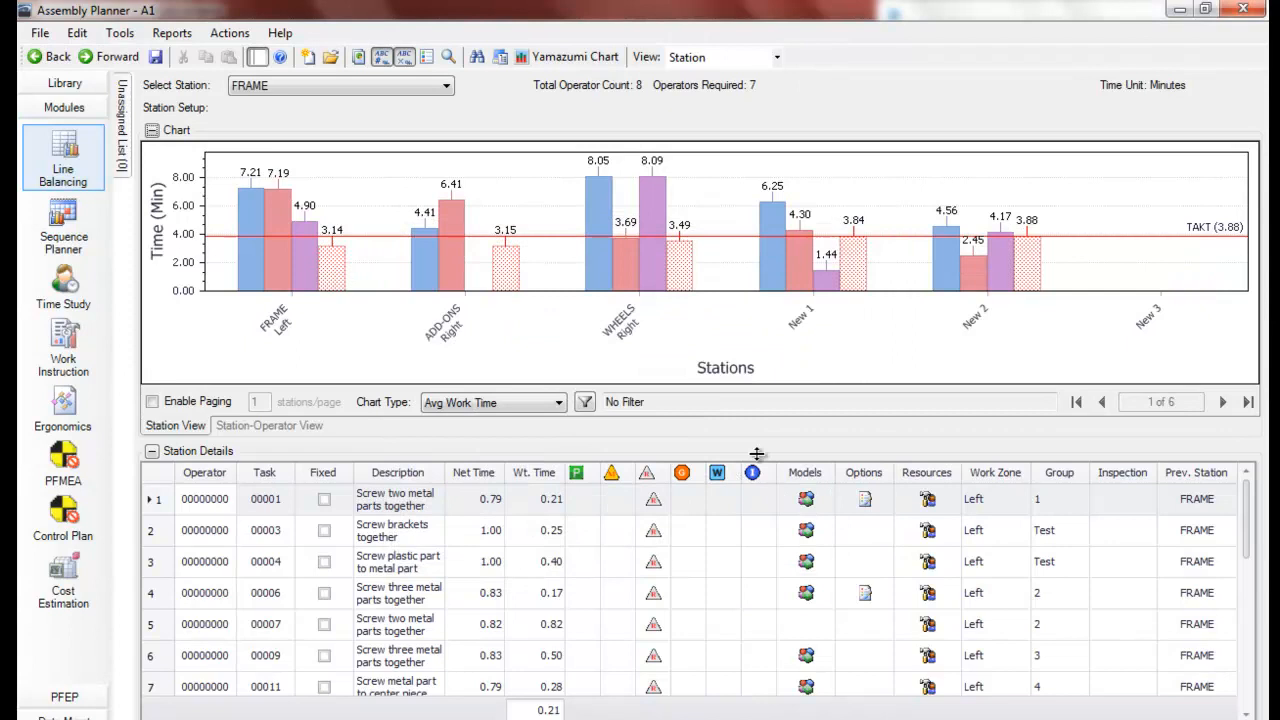
pyautogui.moveTo(866, 336)
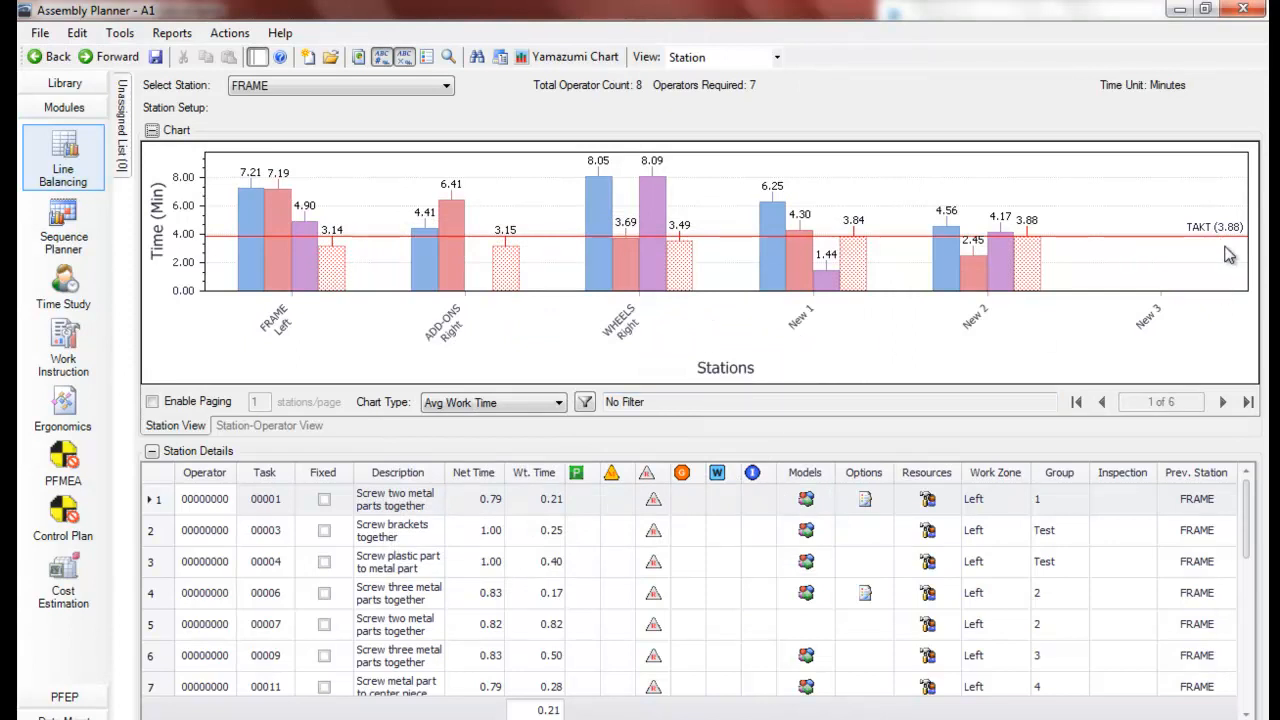
pyautogui.moveTo(1144, 330)
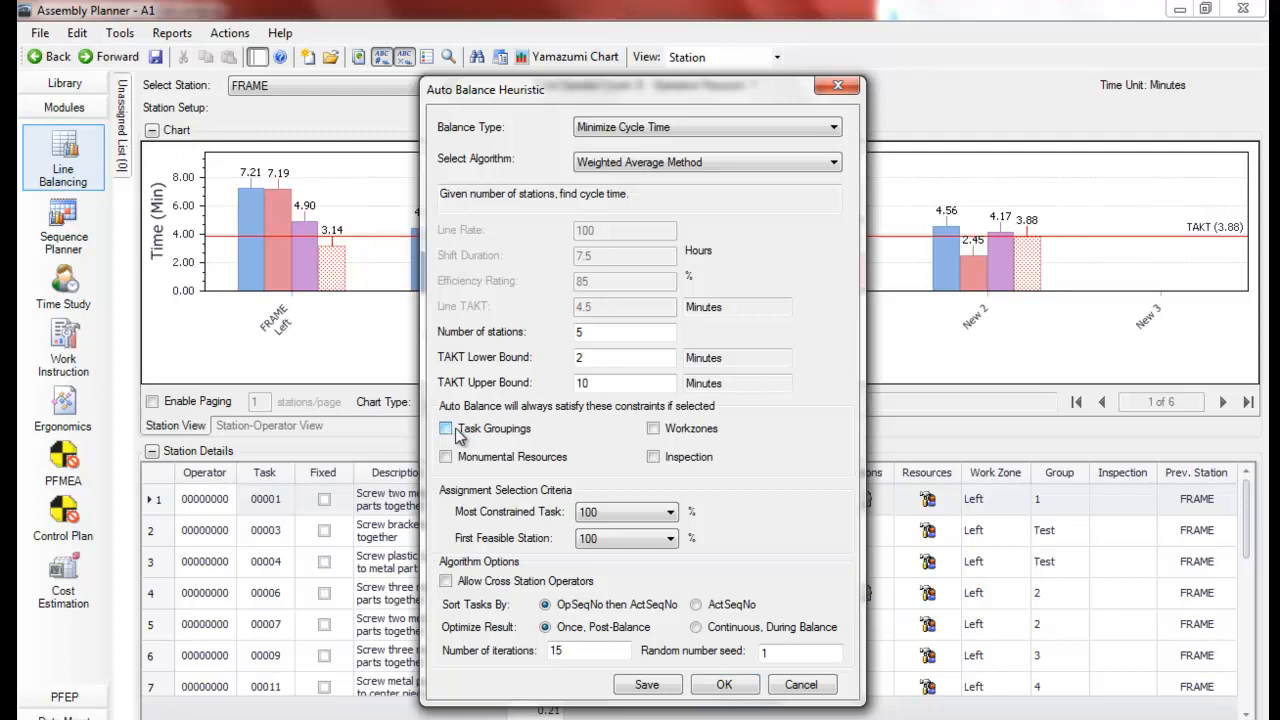
# Enable the task groupings and workzone constraints and rerun the balance, giving TAKT 4.03 with six operators
pyautogui.click(446, 428)
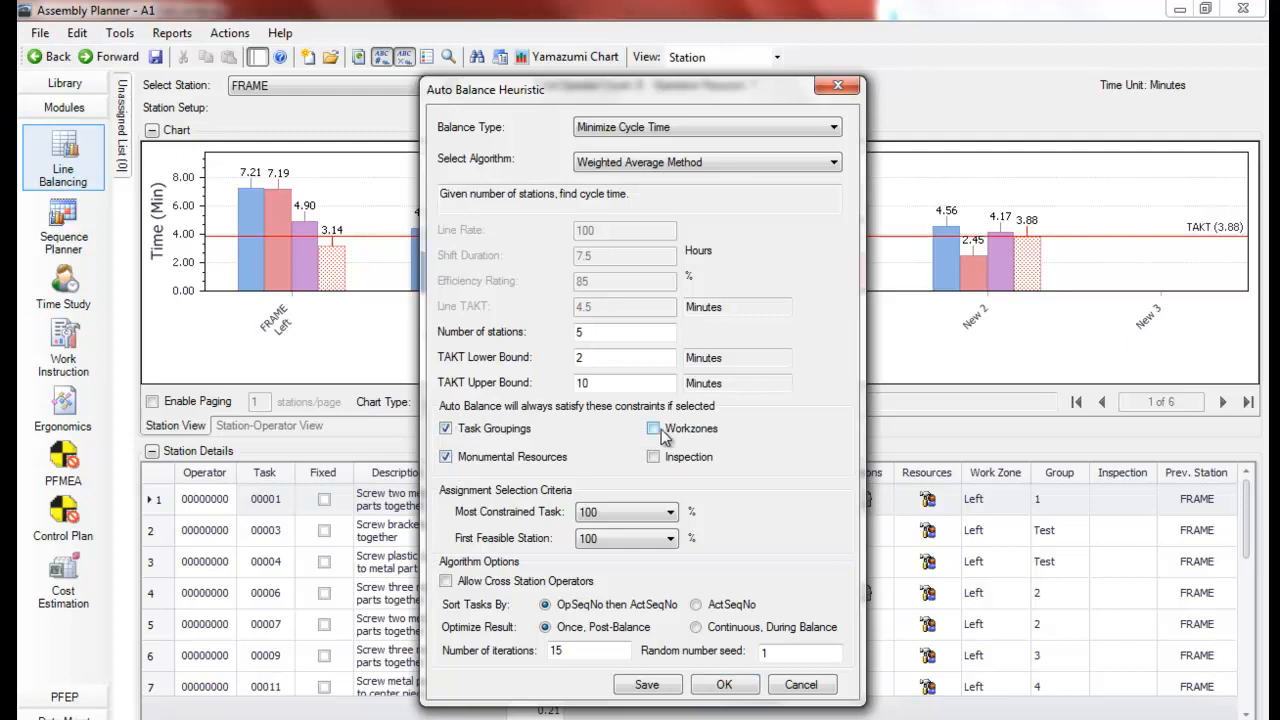
pyautogui.click(652, 456)
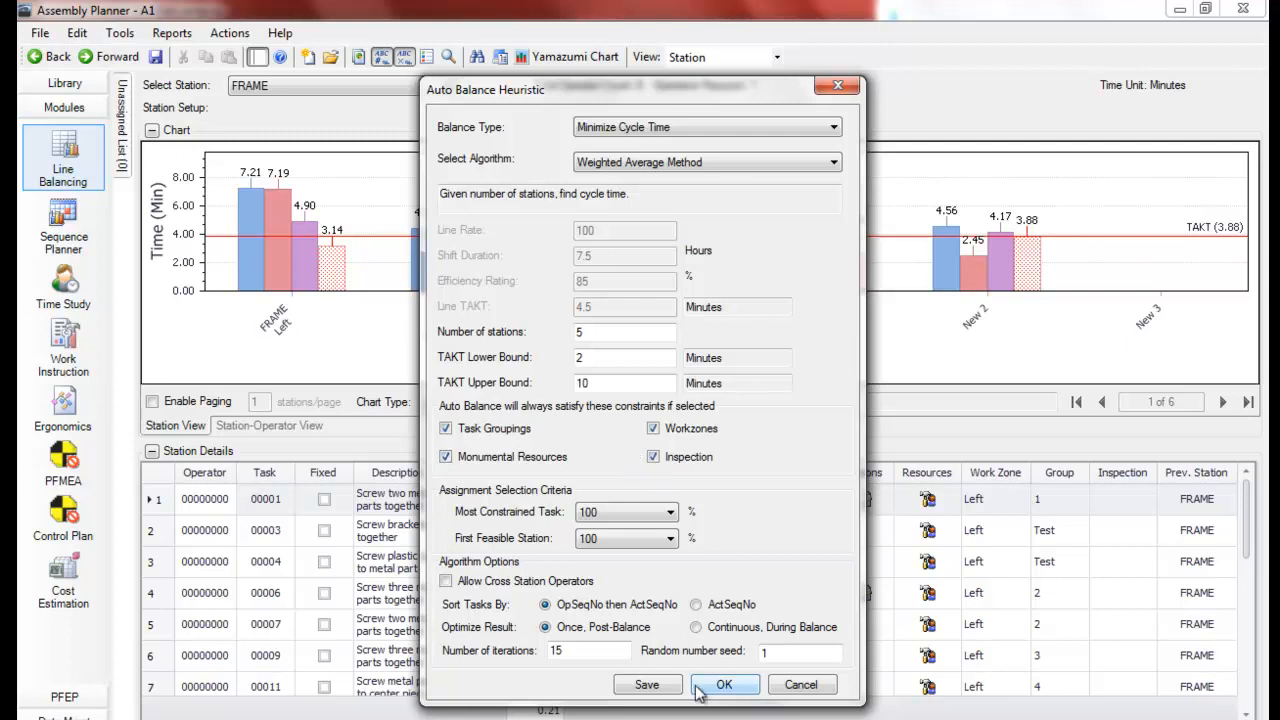
pyautogui.click(724, 684)
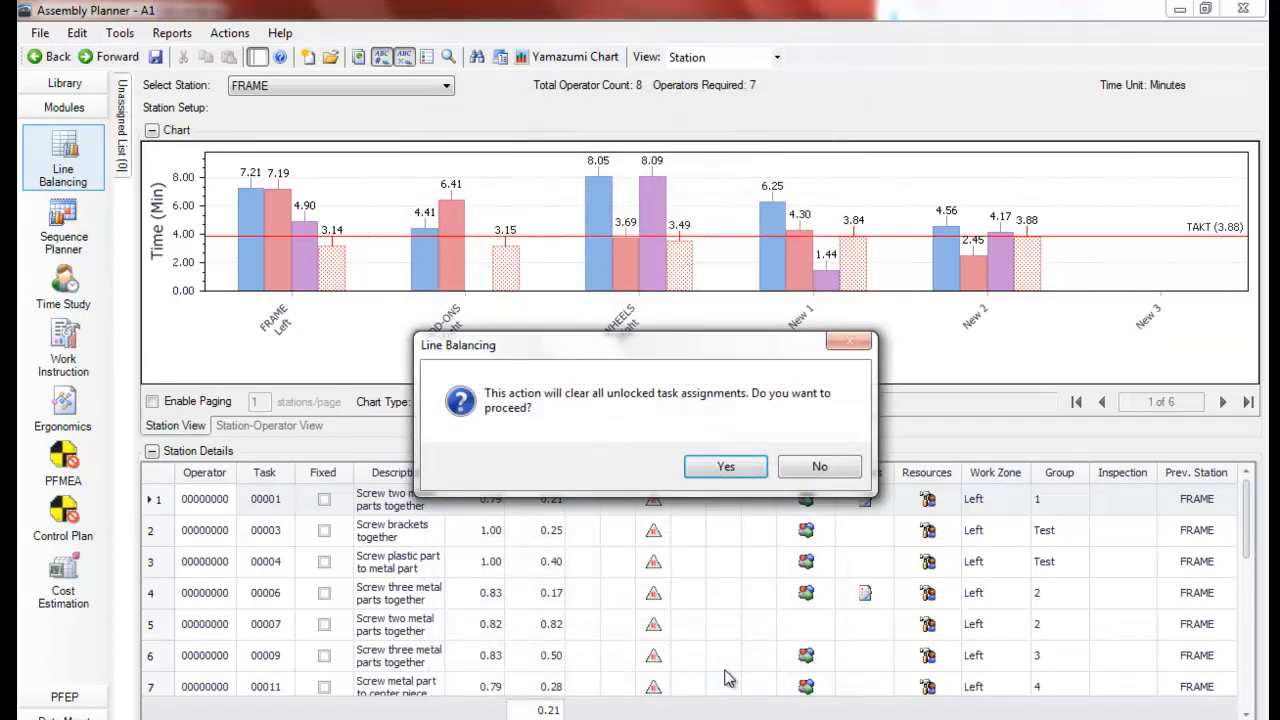
pyautogui.click(724, 466)
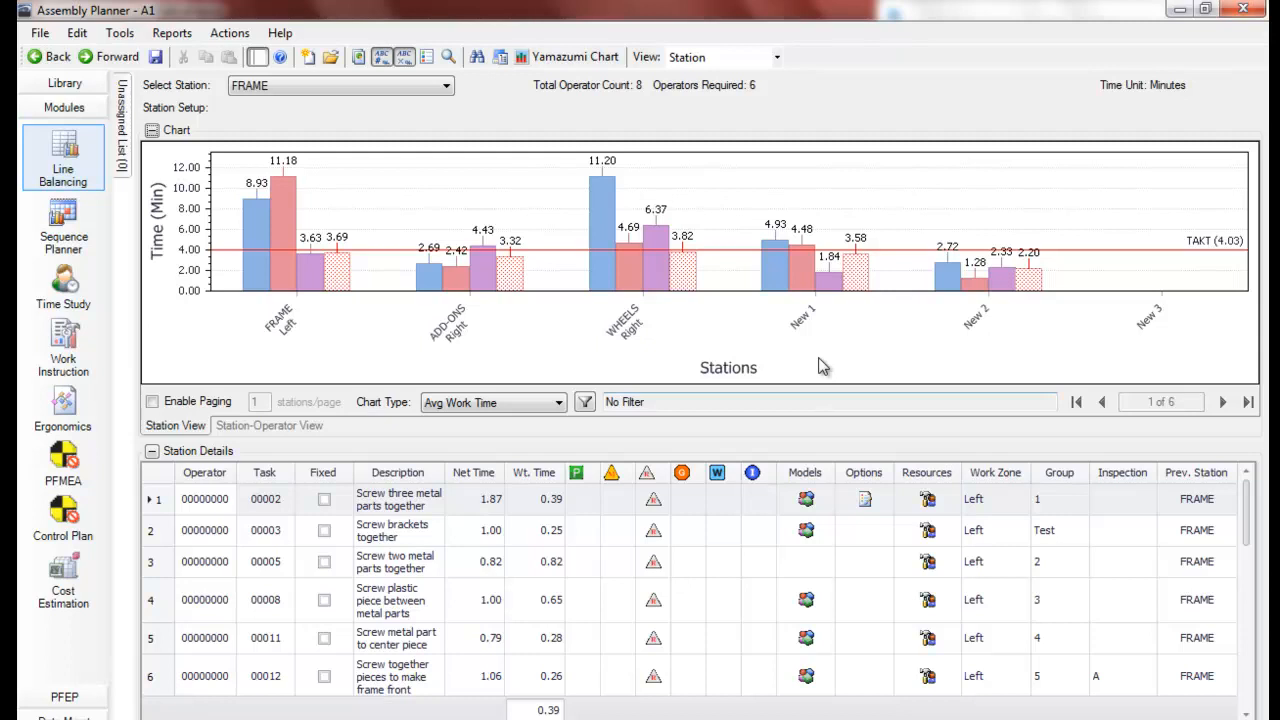
pyautogui.moveTo(1212, 332)
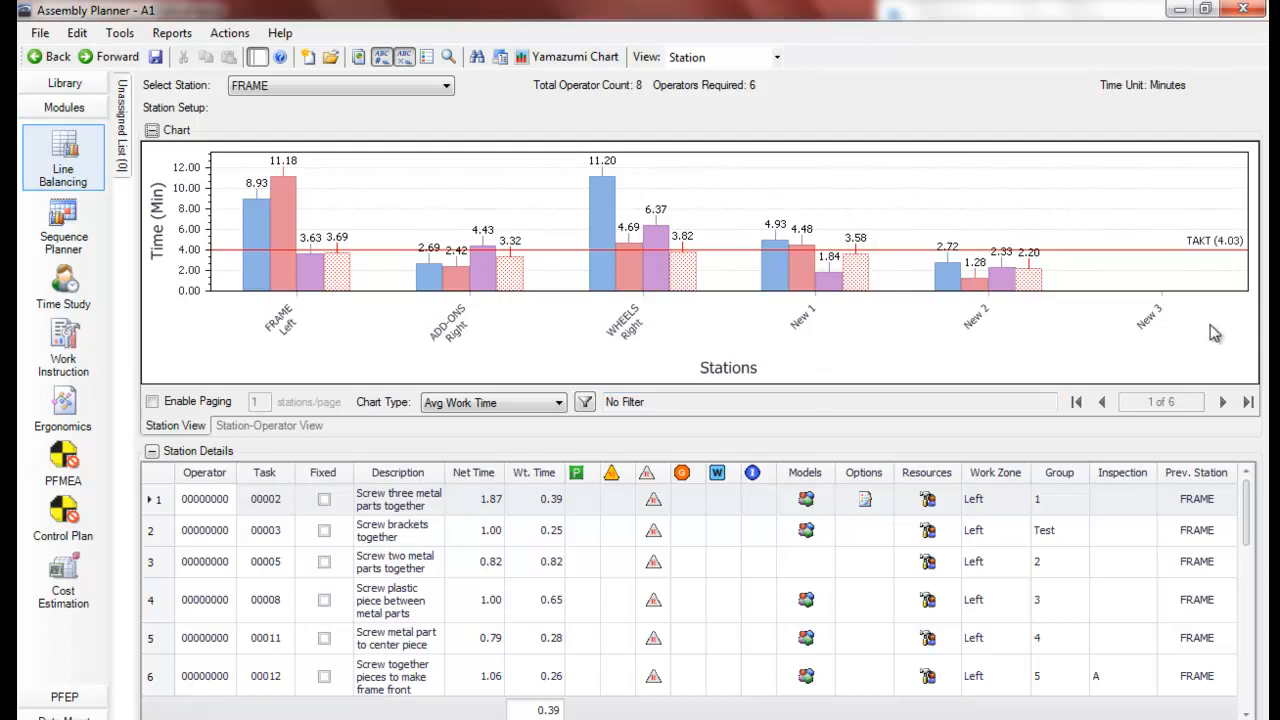
pyautogui.moveTo(1224, 324)
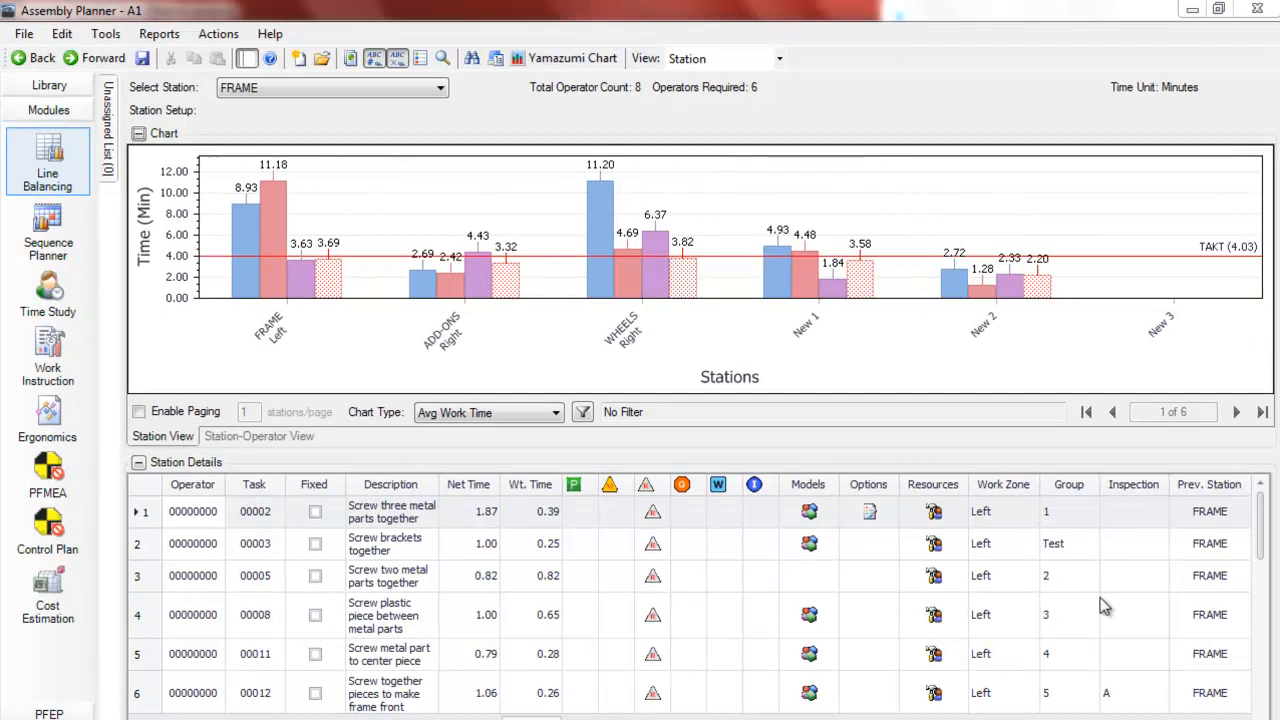
pyautogui.moveTo(240, 48)
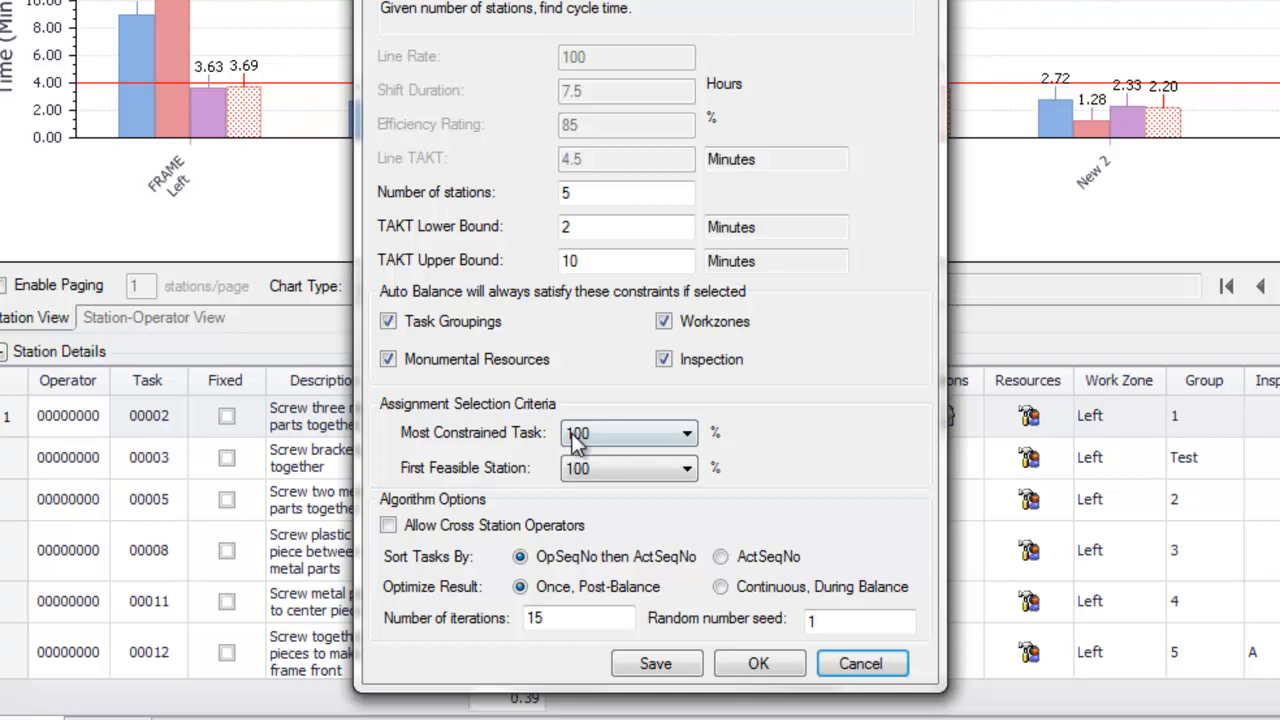
pyautogui.moveTo(540, 424)
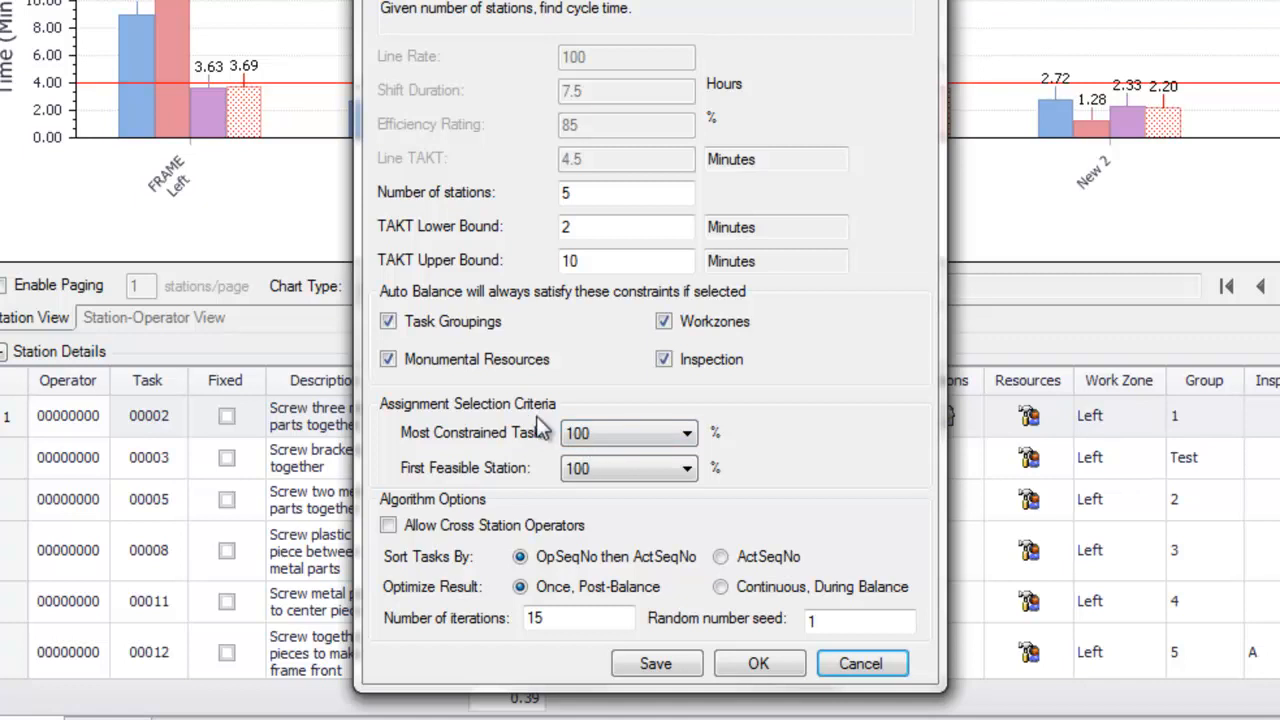